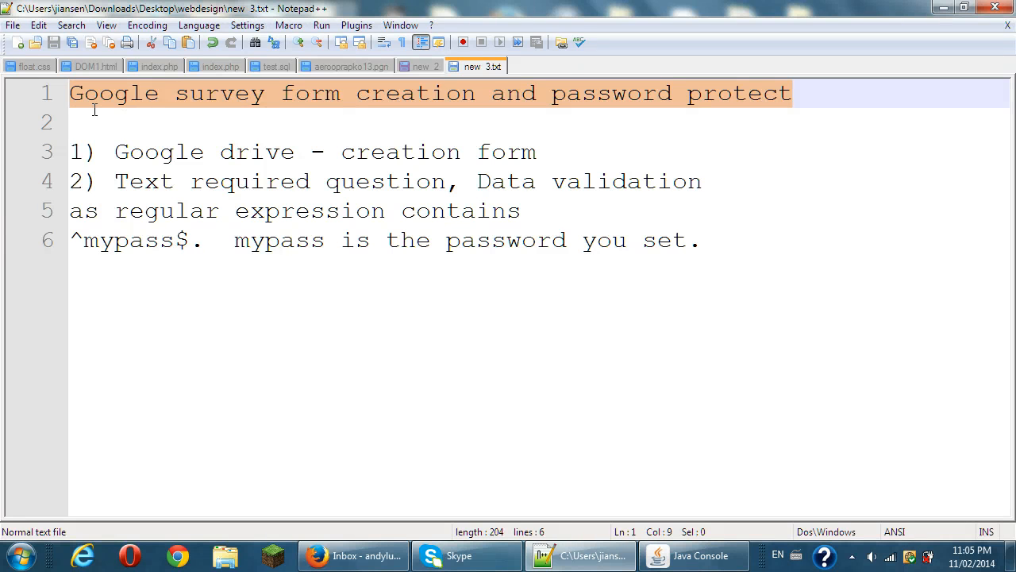
Step: Append 'ed' so the notes heading ends with 'password protected', then bring up the browser
{"action": "double_click", "coordinate": [220, 93]}
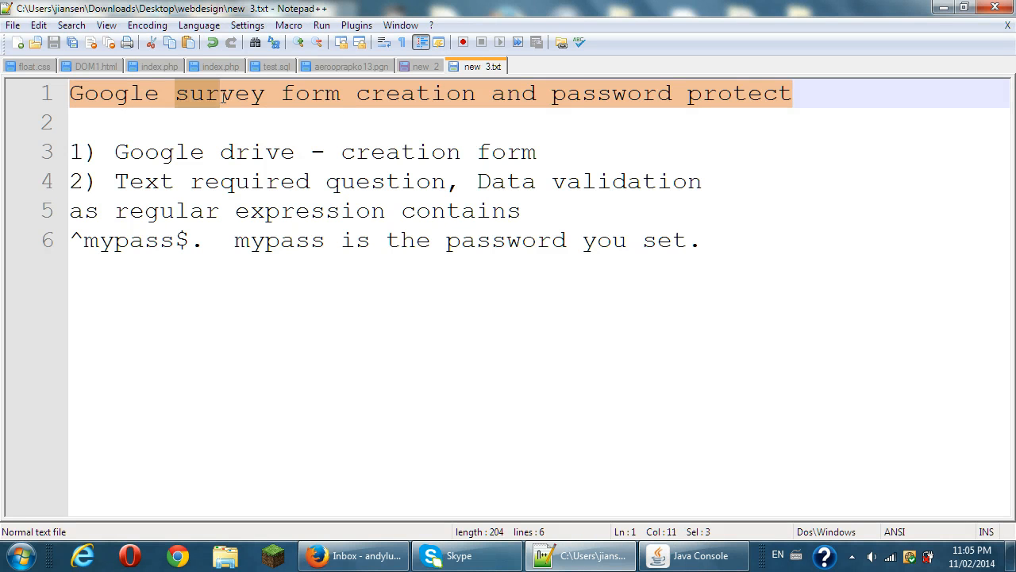
{"action": "left_click_drag", "start_coordinate": [176, 93], "coordinate": [341, 93]}
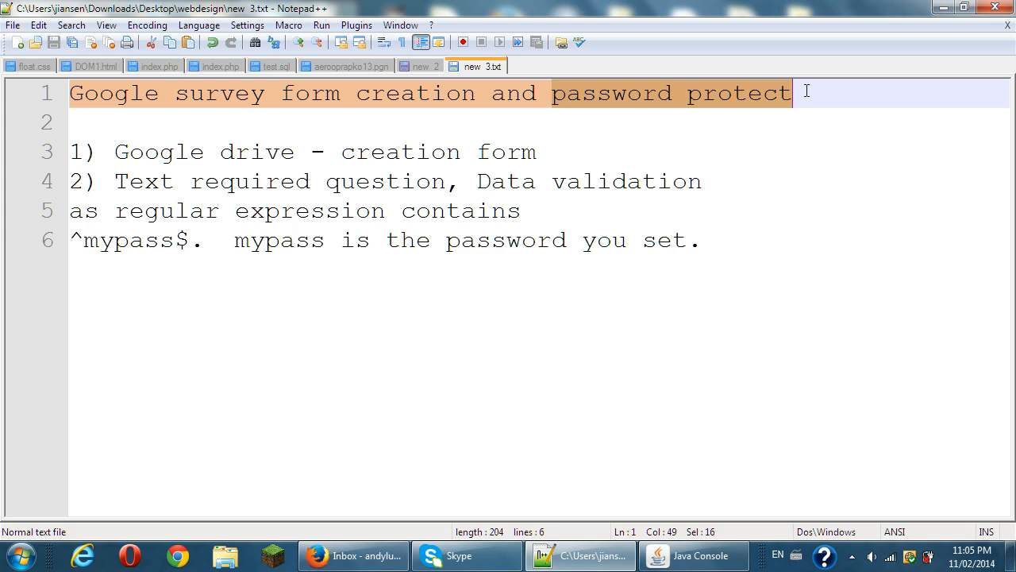
{"action": "left_click", "coordinate": [794, 94]}
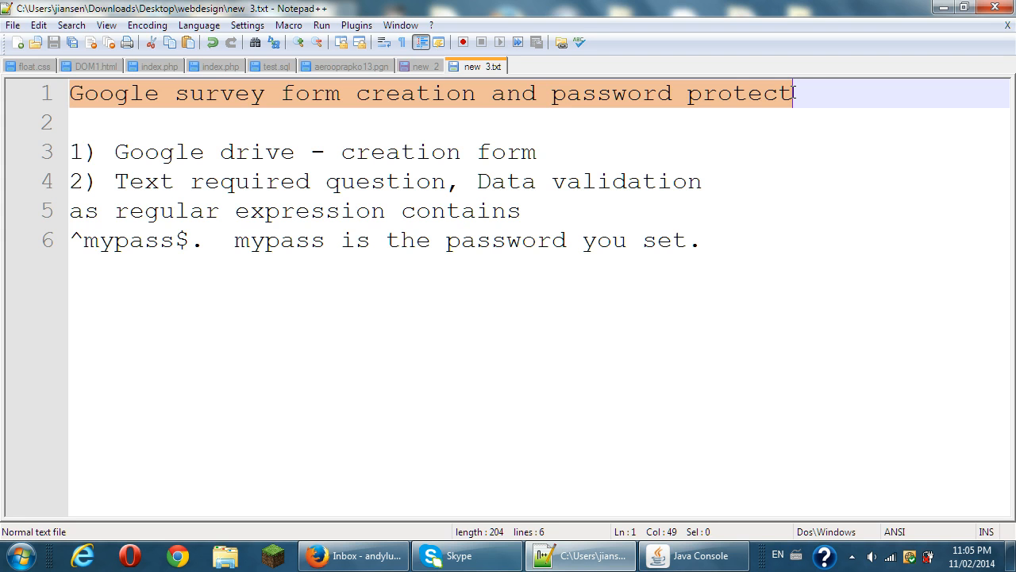
{"action": "type", "text": "ed"}
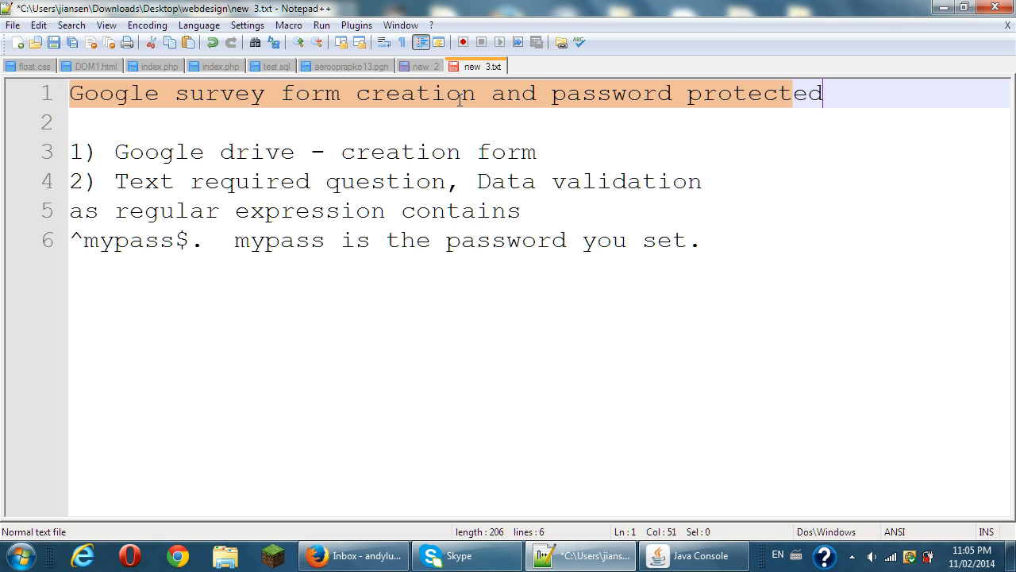
{"action": "left_click", "coordinate": [353, 555]}
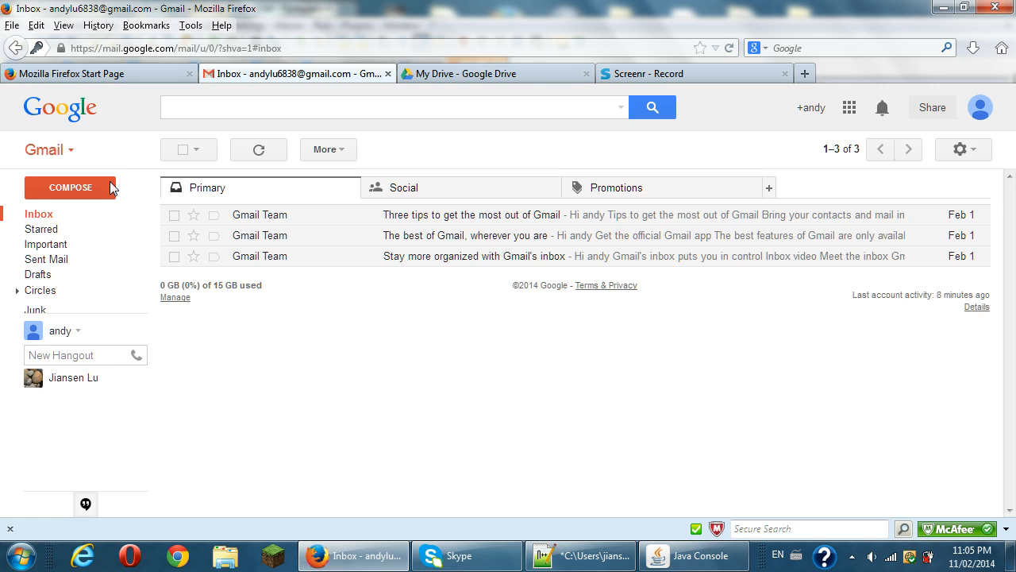
{"action": "mouse_move", "coordinate": [849, 107]}
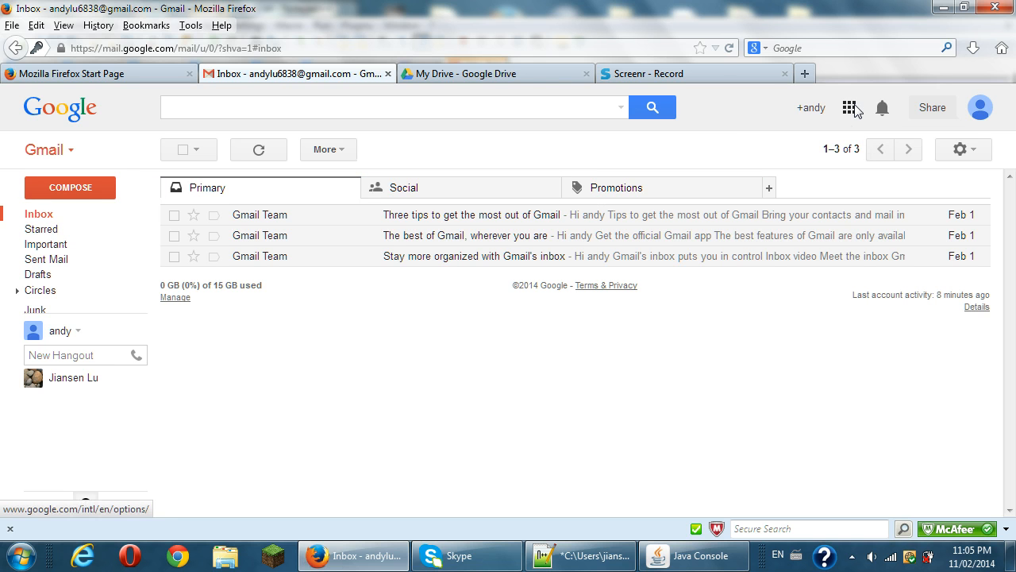
Step: Show the Google apps launcher from Gmail's top-right grid icon
{"action": "left_click", "coordinate": [852, 107]}
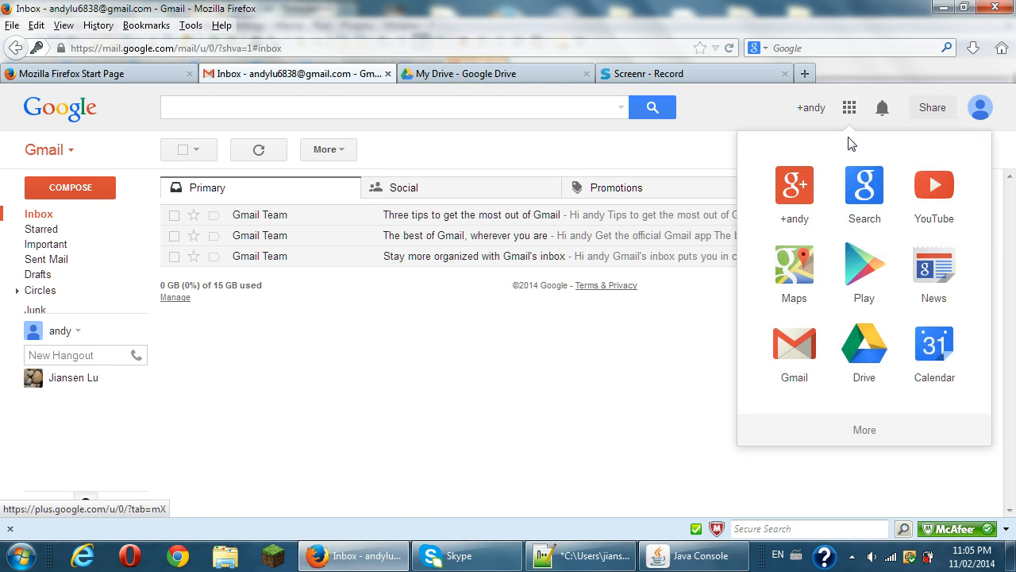
{"action": "mouse_move", "coordinate": [864, 349]}
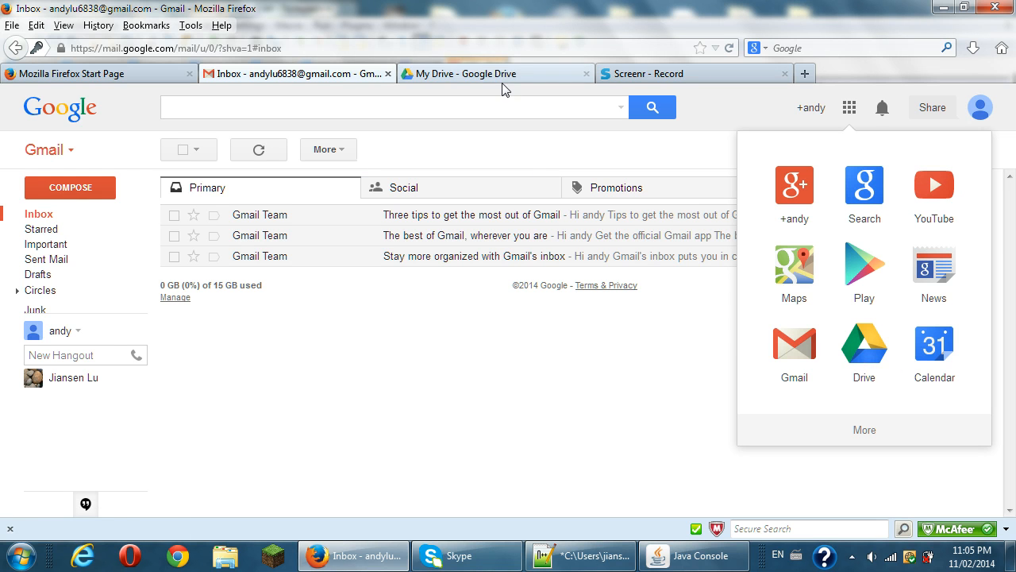
{"action": "mouse_move", "coordinate": [464, 74]}
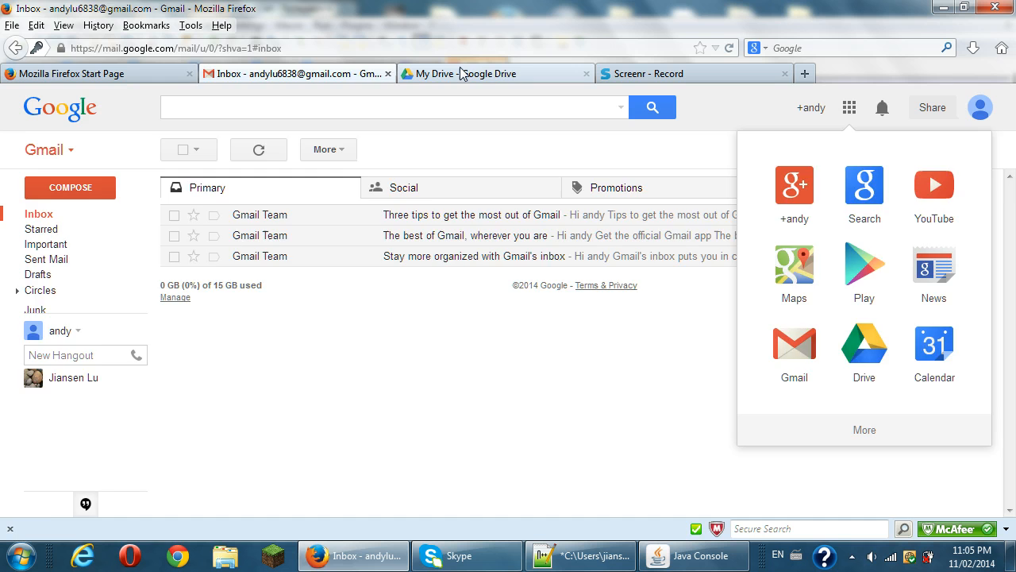
Step: From My Drive, create a new Form via the CREATE list
{"action": "left_click", "coordinate": [493, 73]}
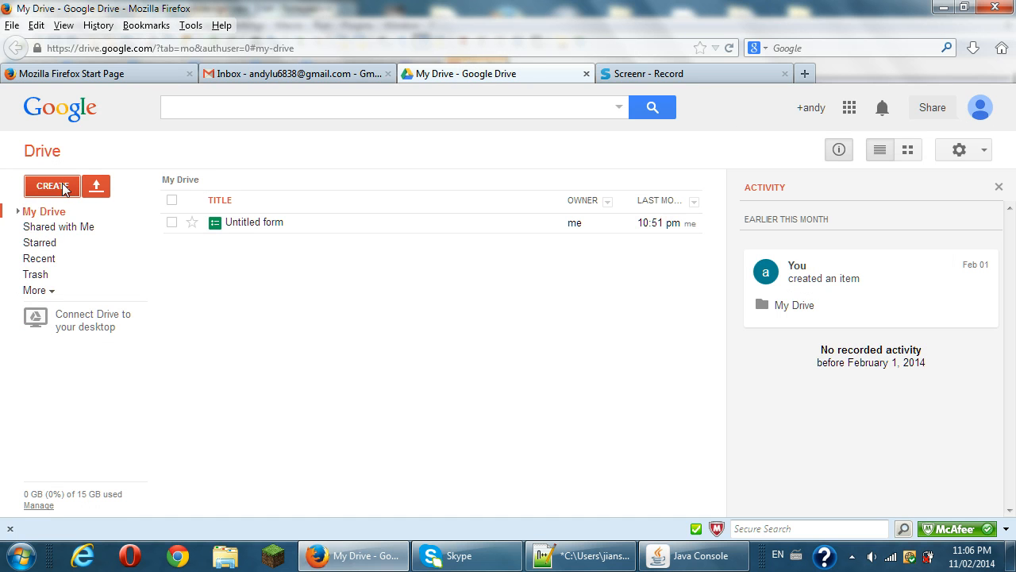
{"action": "mouse_move", "coordinate": [52, 185]}
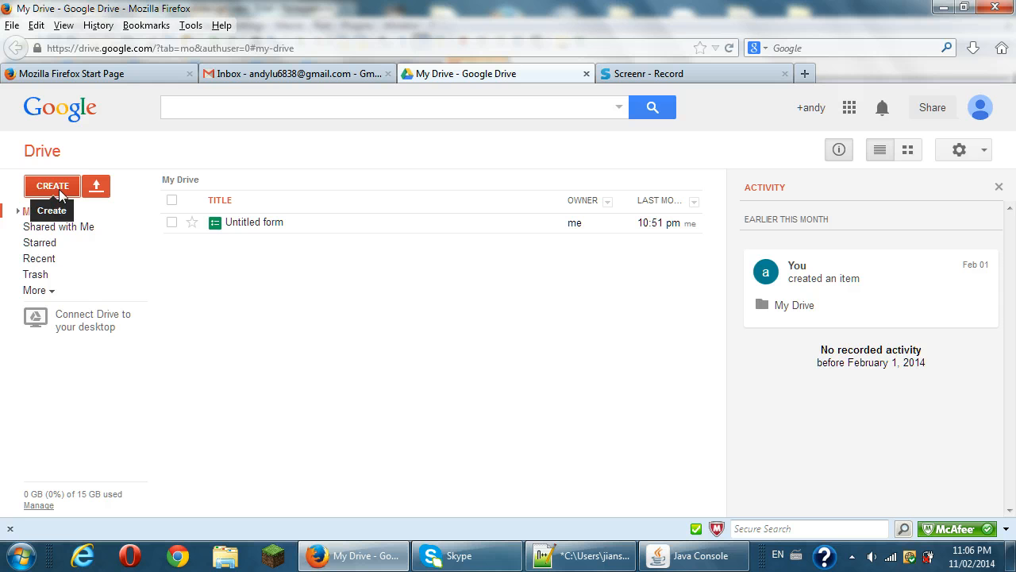
{"action": "left_click", "coordinate": [52, 186]}
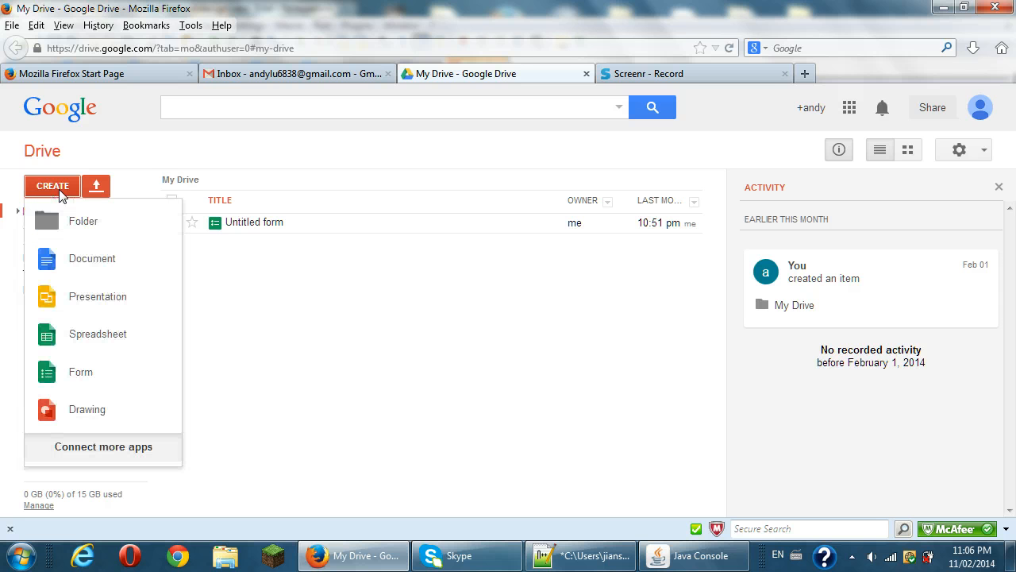
{"action": "mouse_move", "coordinate": [85, 386]}
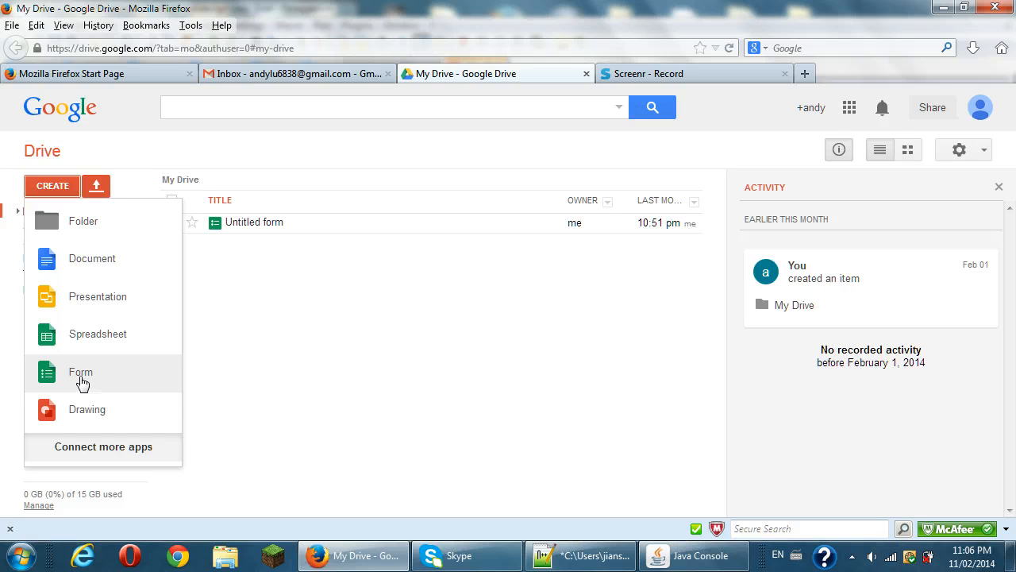
{"action": "left_click", "coordinate": [80, 372]}
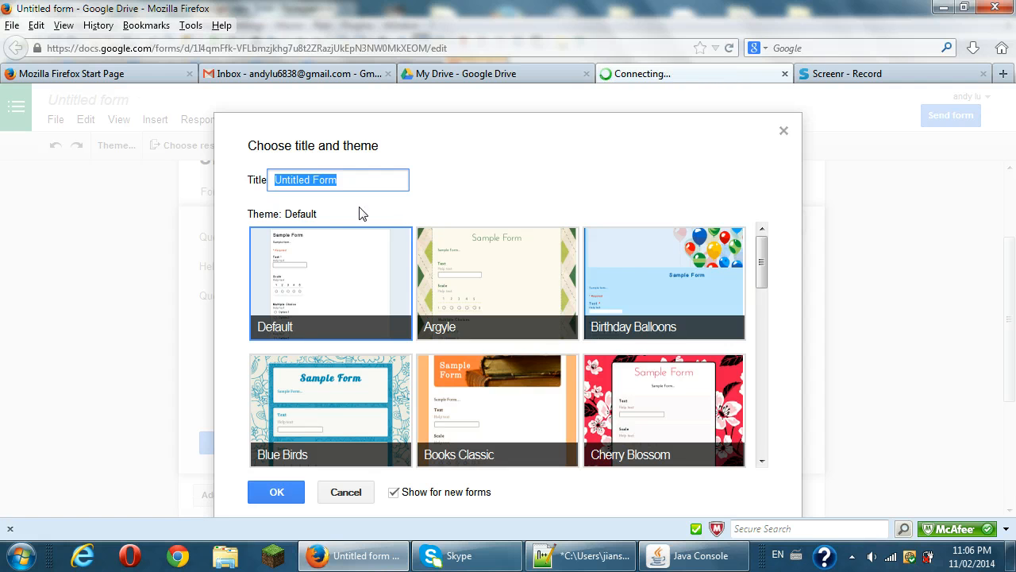
Step: Title the form 'Survey Form', choose the Header (Gray) theme and confirm
{"action": "left_click", "coordinate": [312, 179]}
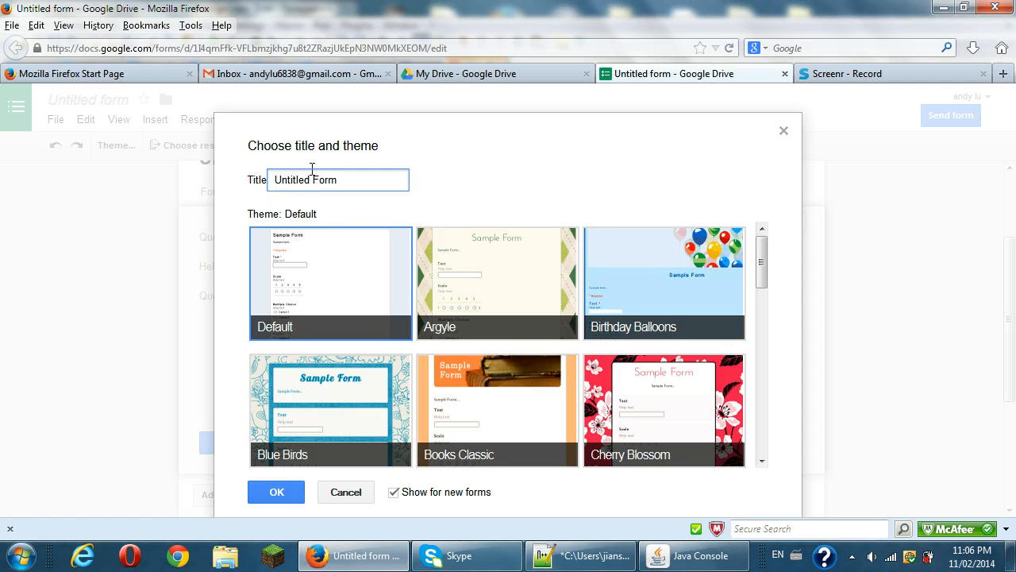
{"action": "type", "text": "Form"}
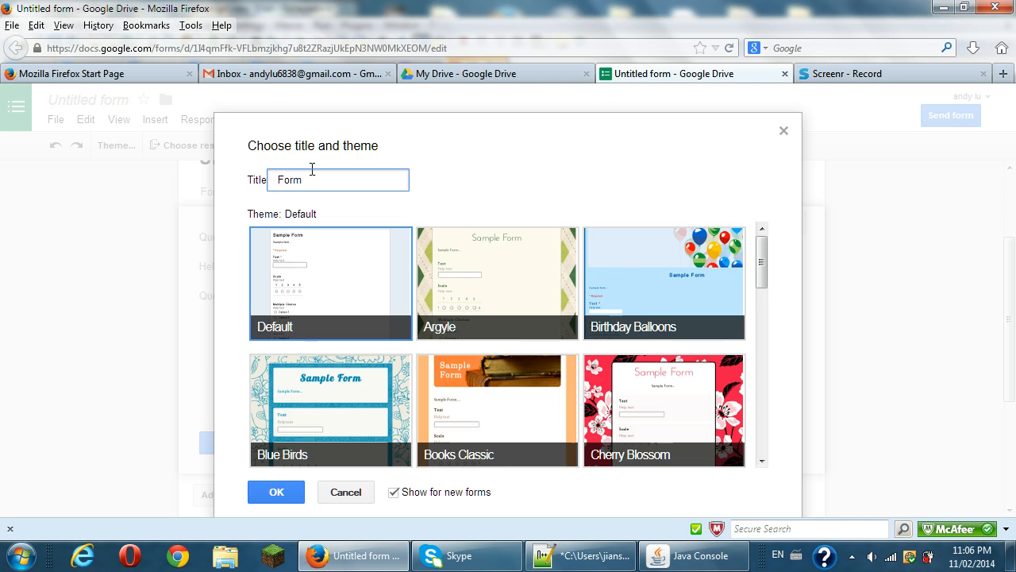
{"action": "type", "text": "Survey"}
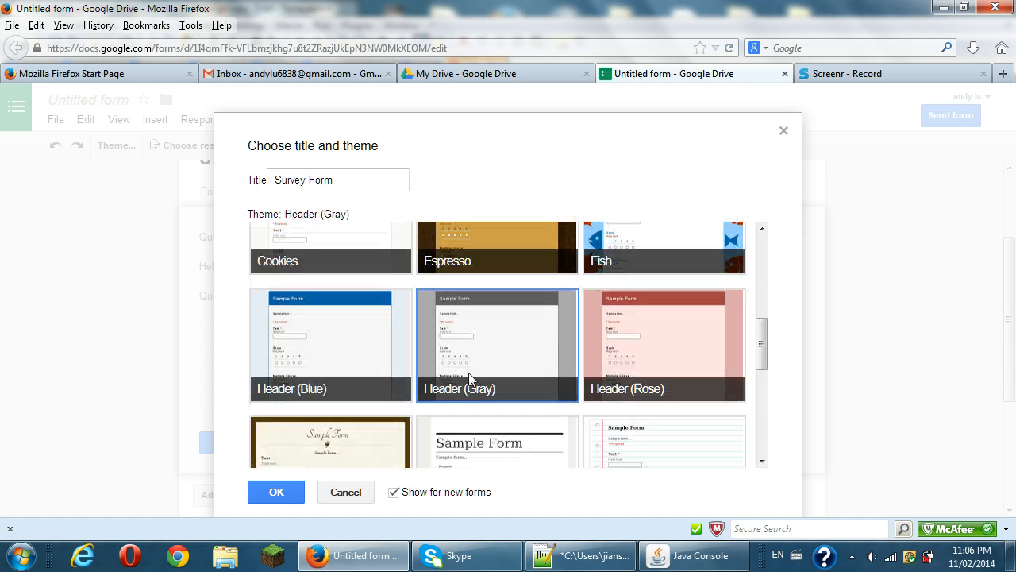
{"action": "left_click", "coordinate": [276, 491]}
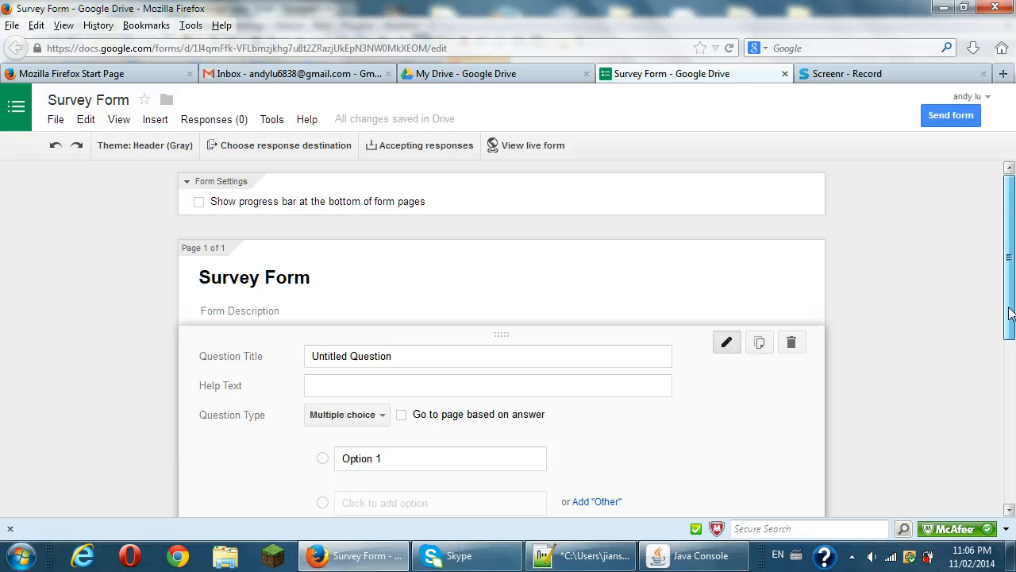
Step: Title the first question 'Enter your password' and choose the Text question type
{"action": "scroll", "scroll_direction": "down", "scroll_amount": 3}
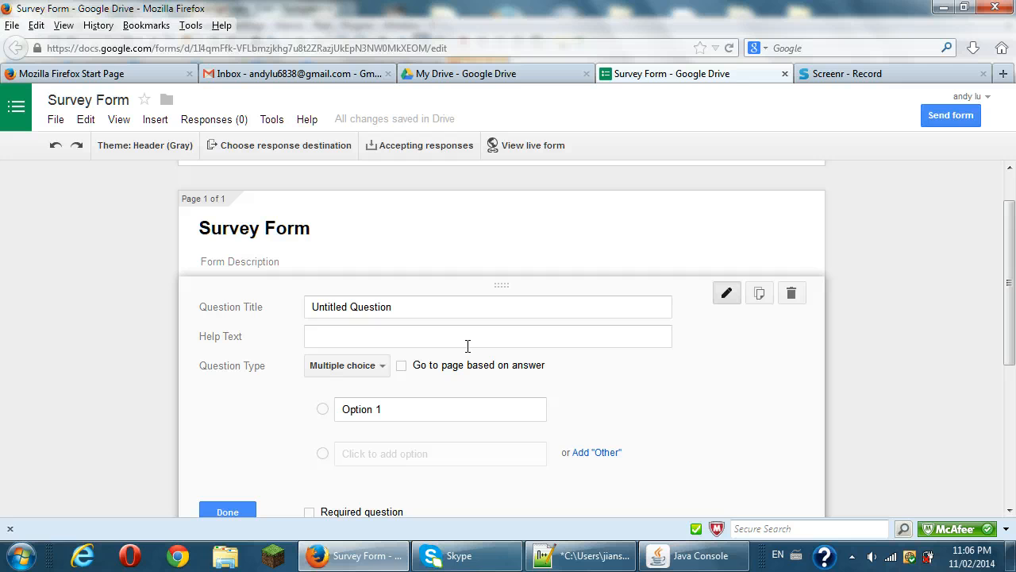
{"action": "mouse_move", "coordinate": [435, 325]}
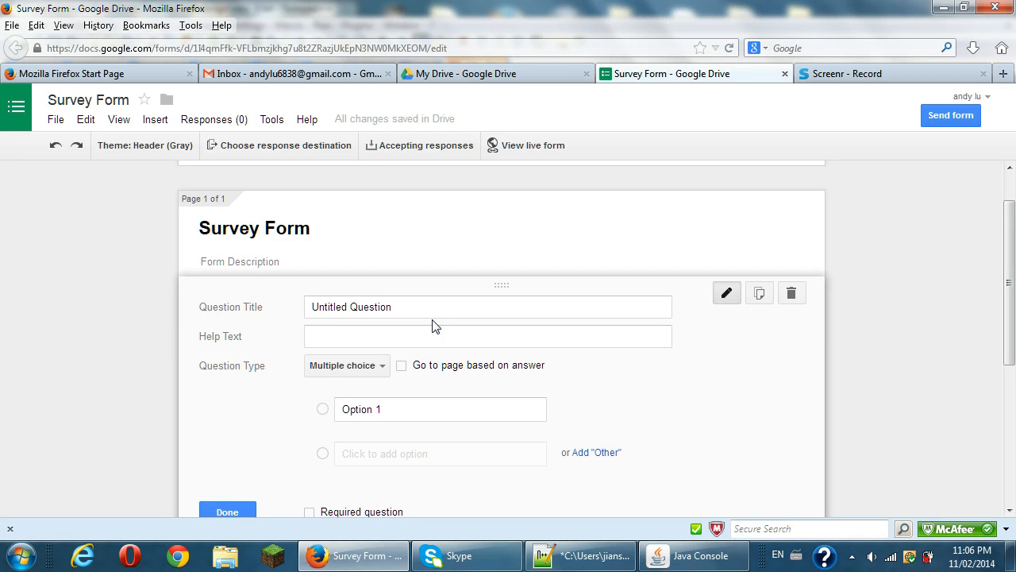
{"action": "left_click", "coordinate": [487, 306]}
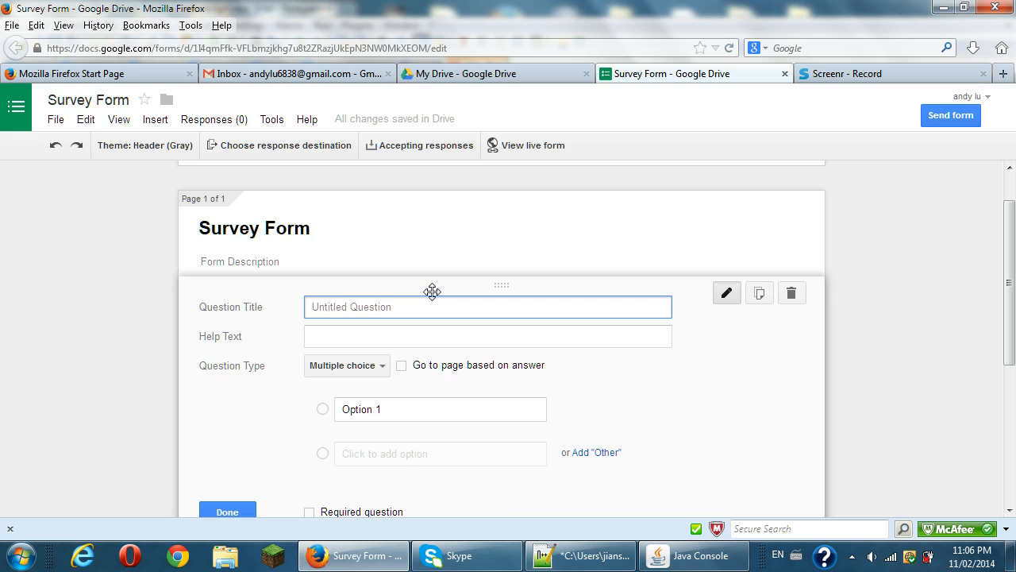
{"action": "type", "text": "P"}
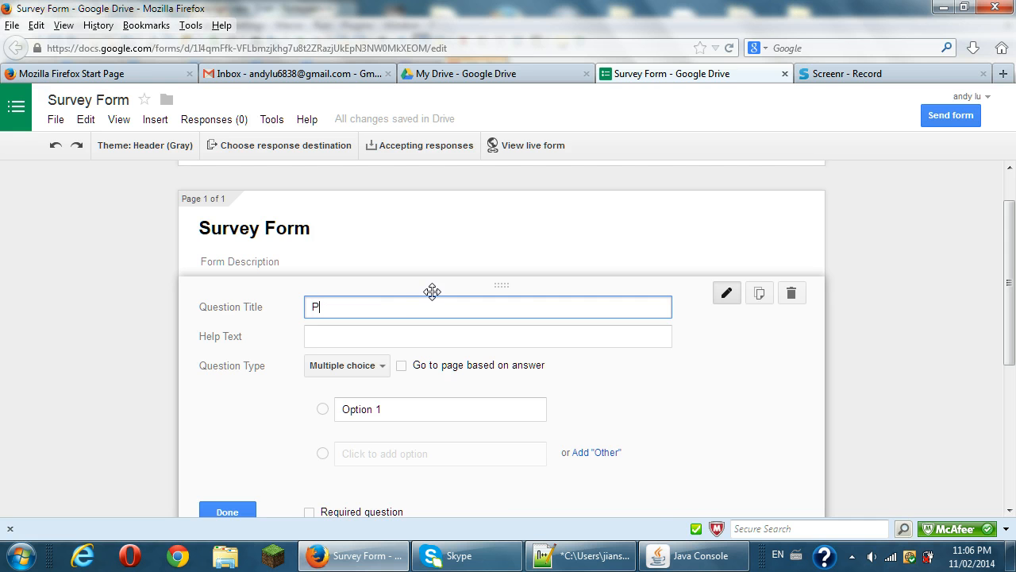
{"action": "type", "text": "Enter your"}
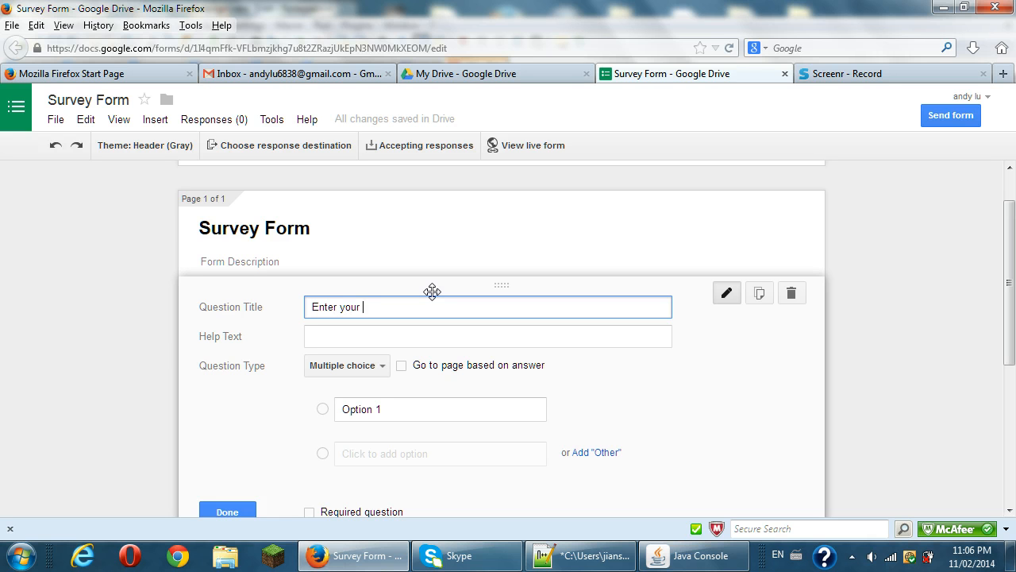
{"action": "type", "text": "password"}
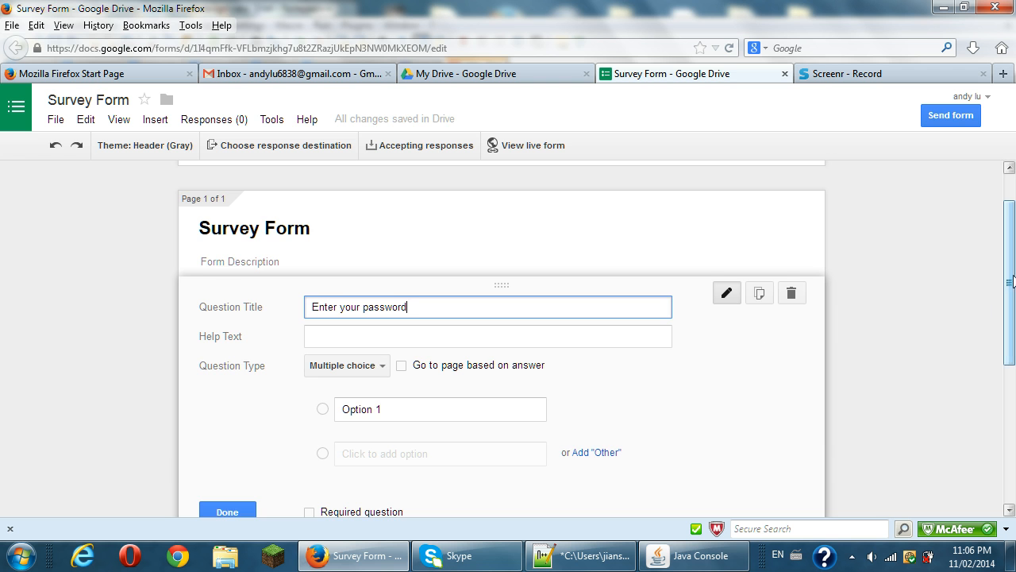
{"action": "scroll", "scroll_direction": "down", "scroll_amount": 3}
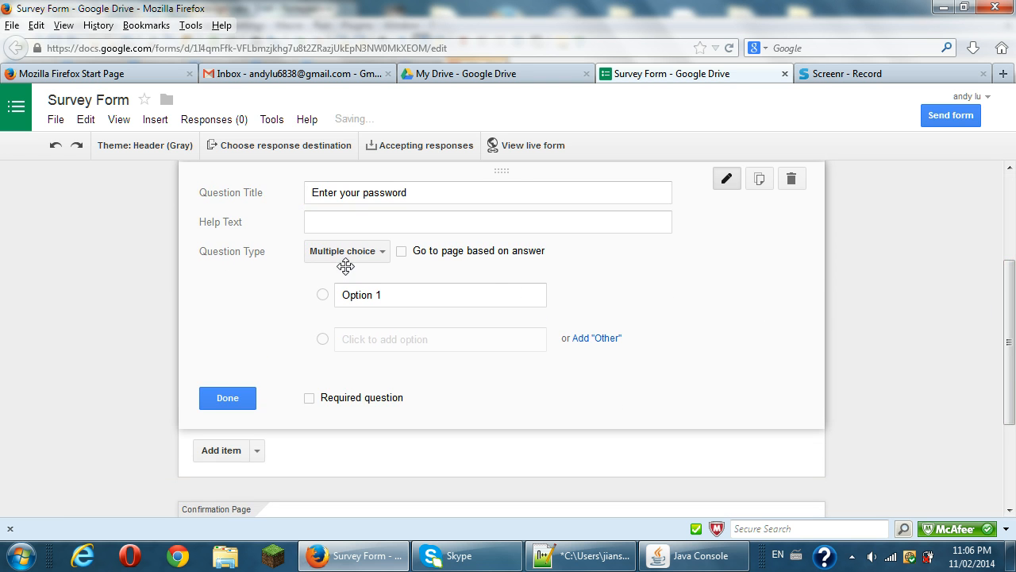
{"action": "left_click", "coordinate": [346, 251]}
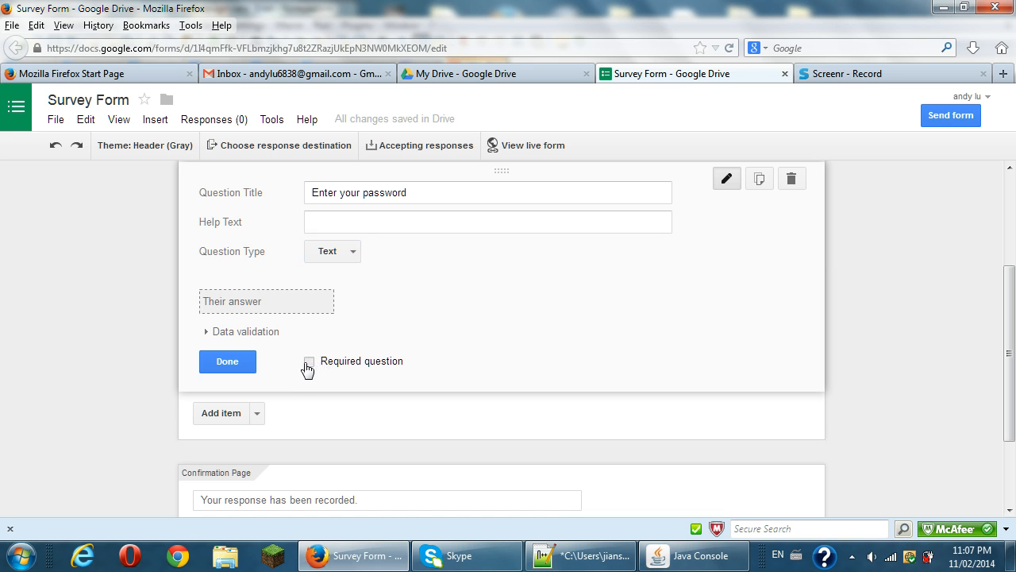
Step: Mark the 'Enter your password' question as required
{"action": "left_click", "coordinate": [309, 361]}
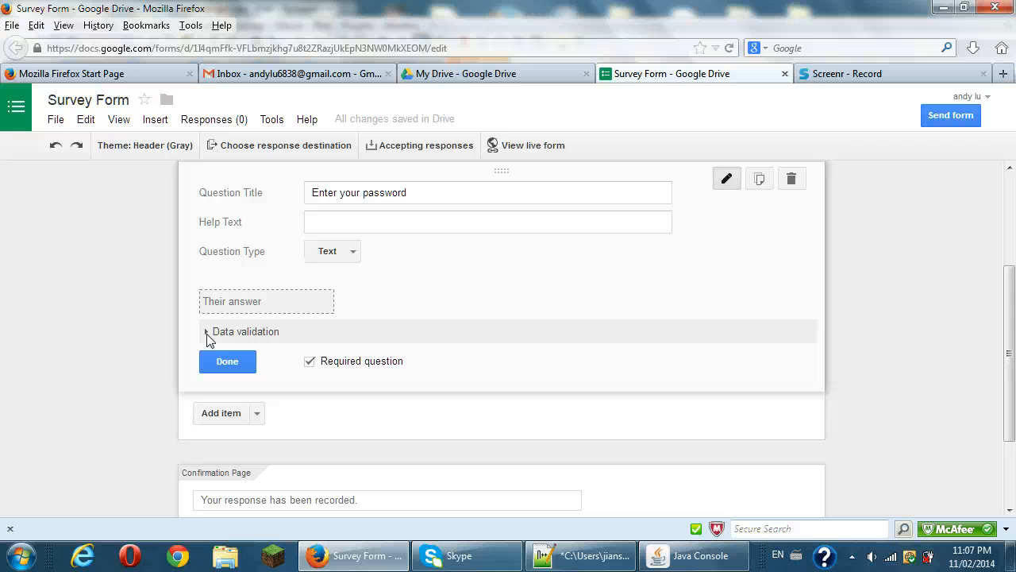
{"action": "left_click", "coordinate": [206, 331]}
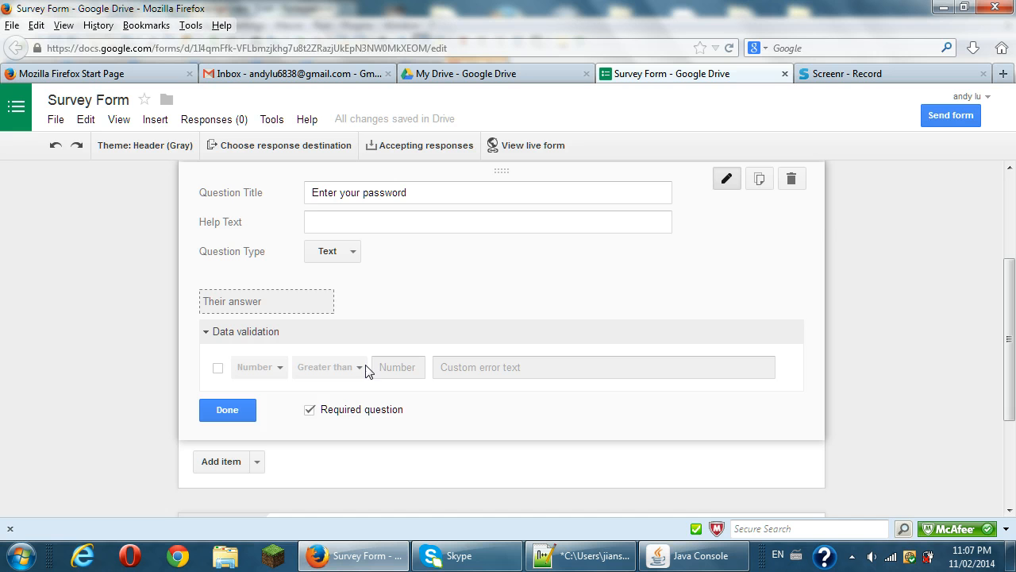
{"action": "mouse_move", "coordinate": [278, 371]}
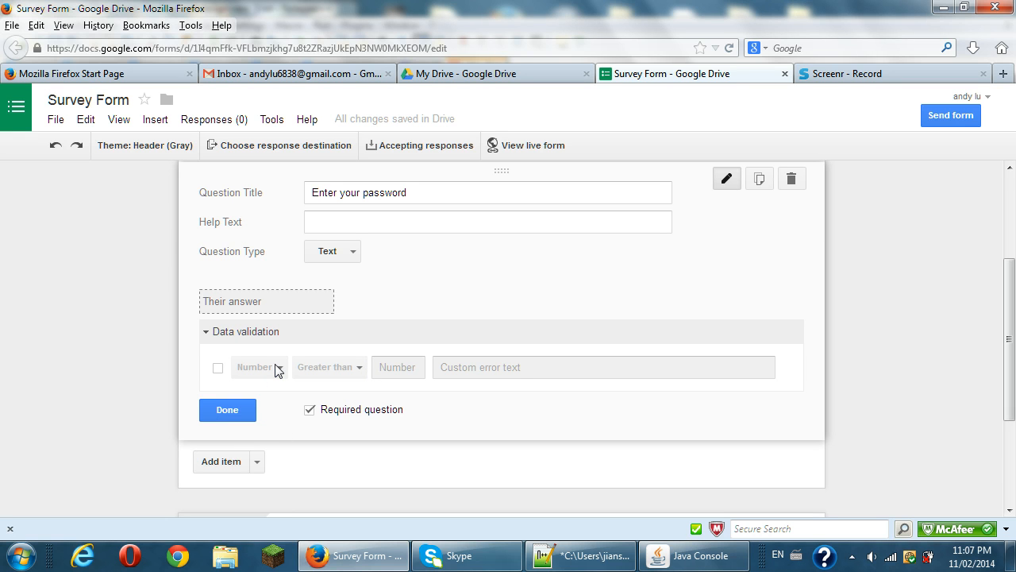
{"action": "left_click", "coordinate": [219, 367]}
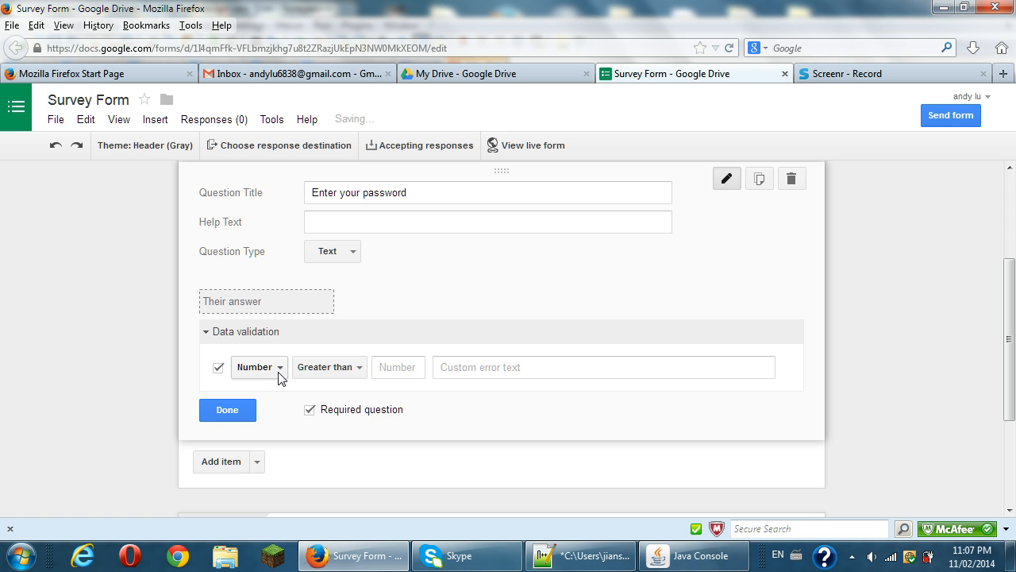
{"action": "left_click", "coordinate": [259, 367]}
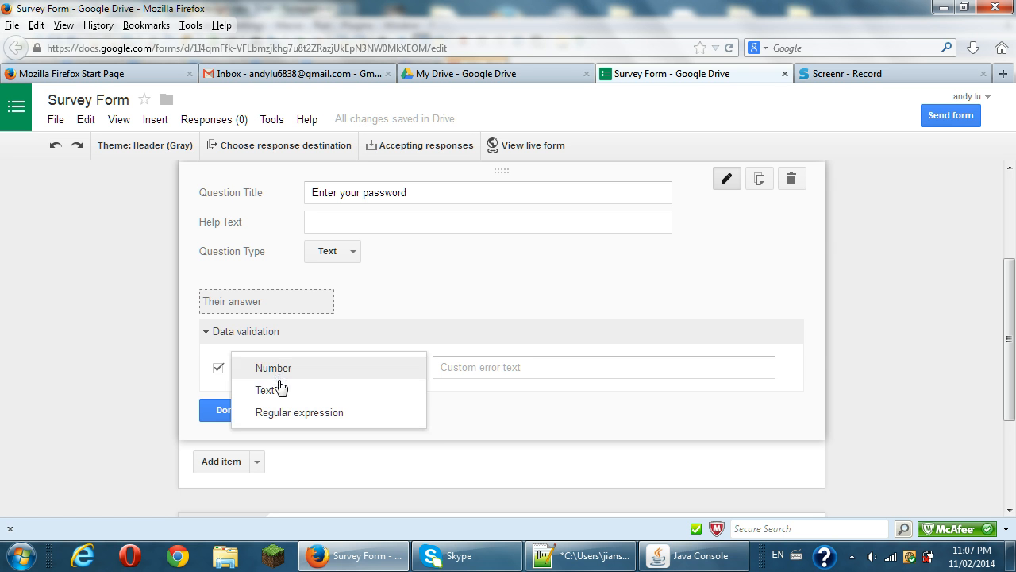
{"action": "mouse_move", "coordinate": [283, 417]}
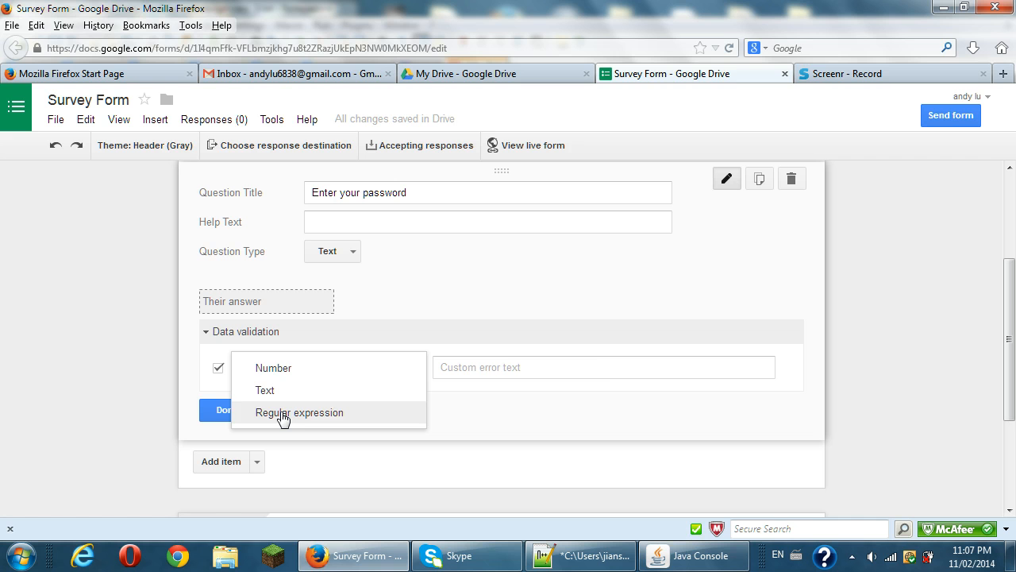
{"action": "left_click", "coordinate": [299, 413]}
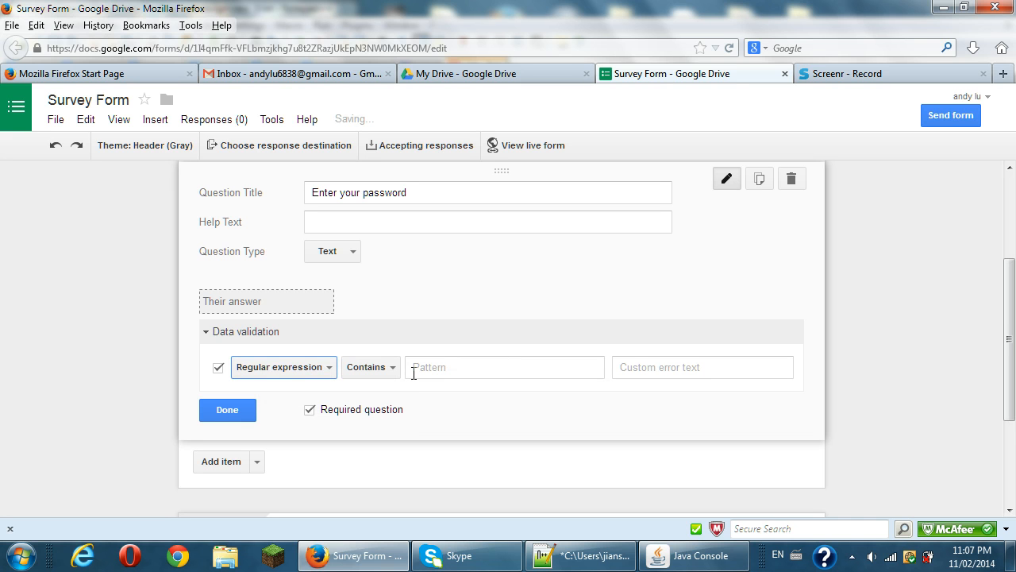
{"action": "left_click", "coordinate": [505, 367]}
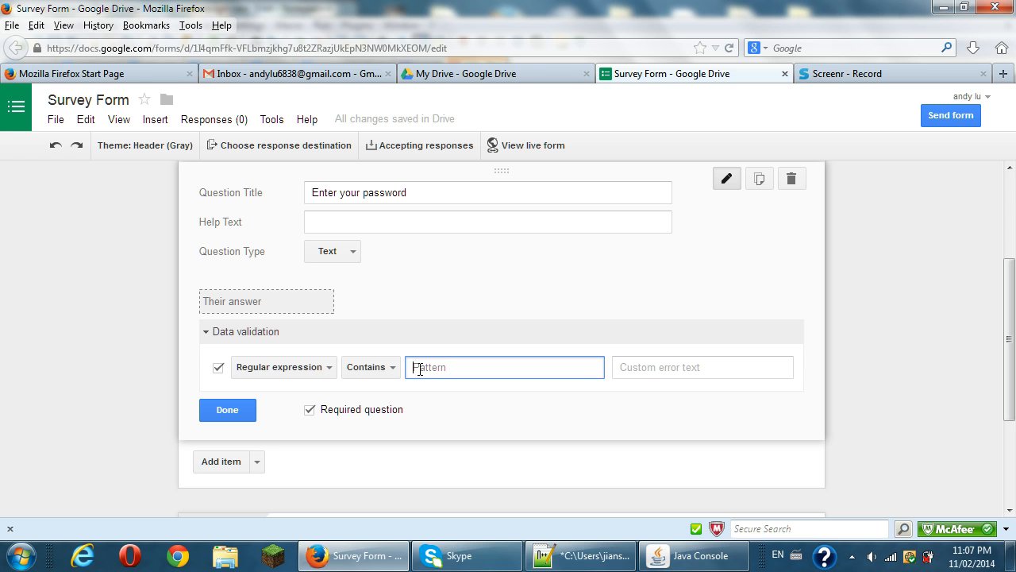
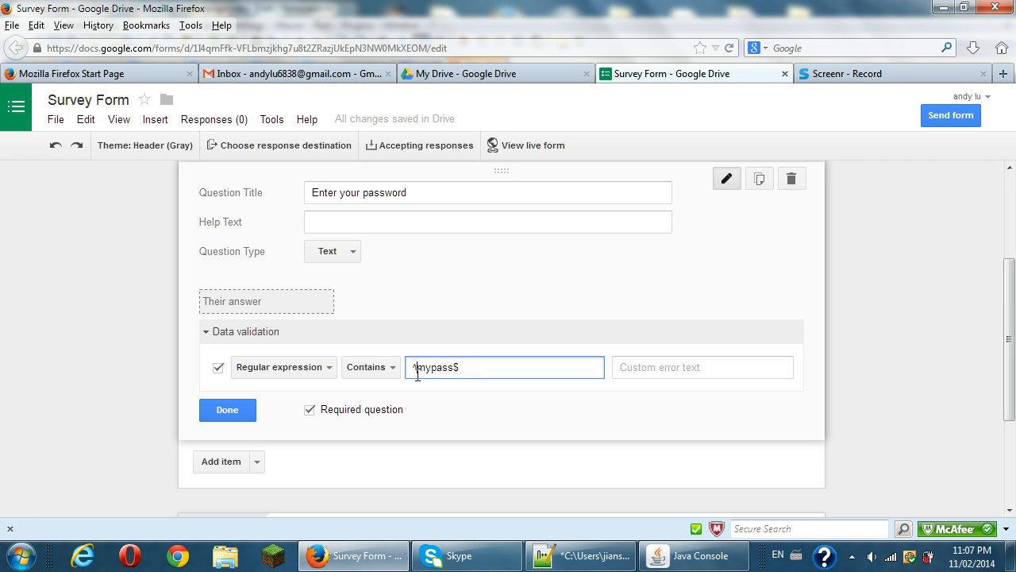
Step: Set the custom error text 'Password not matched' and finish the question with Done
{"action": "left_click", "coordinate": [702, 367]}
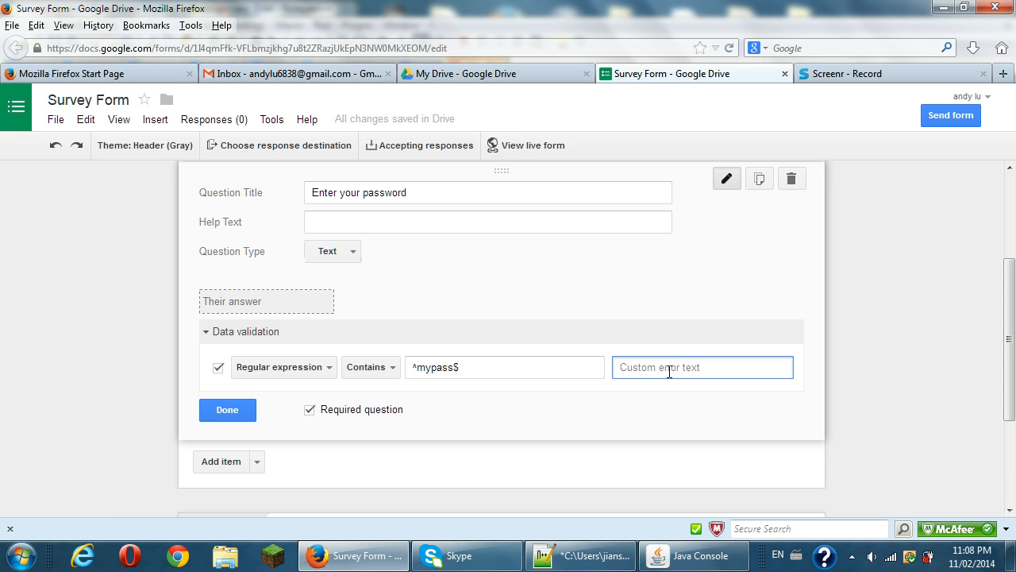
{"action": "type", "text": "Pass"}
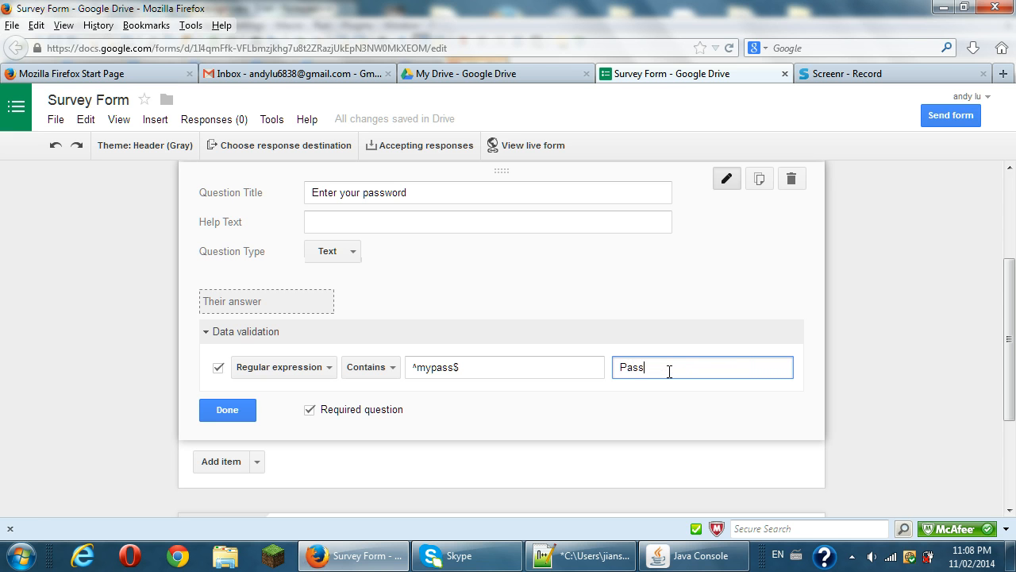
{"action": "type", "text": "word"}
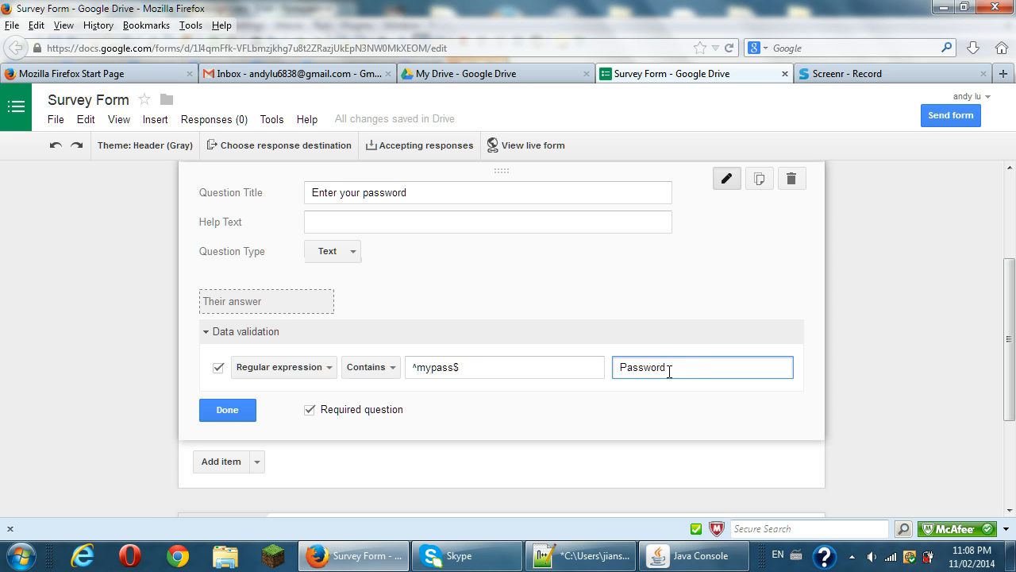
{"action": "type", "text": "not m"}
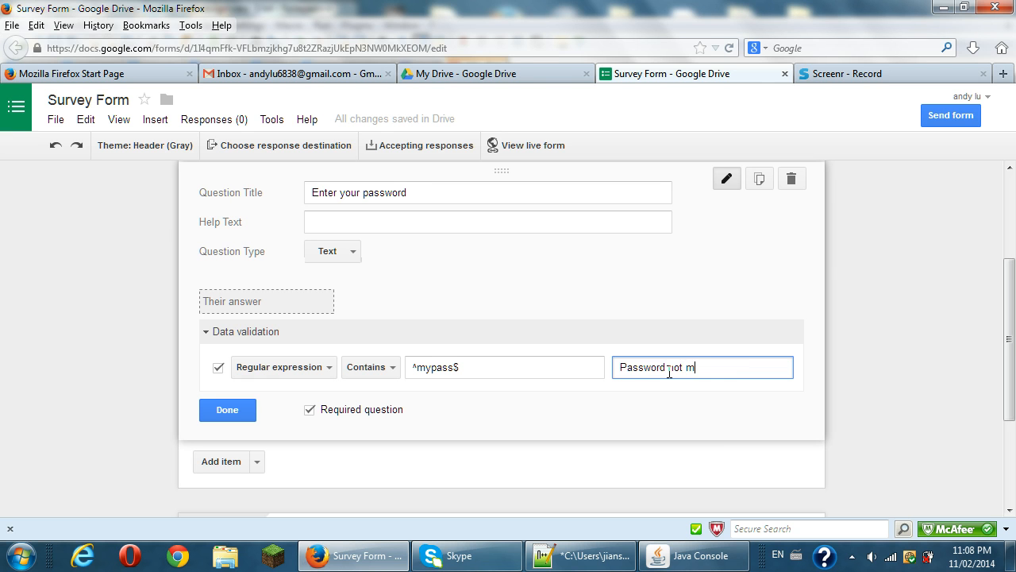
{"action": "type", "text": "atched"}
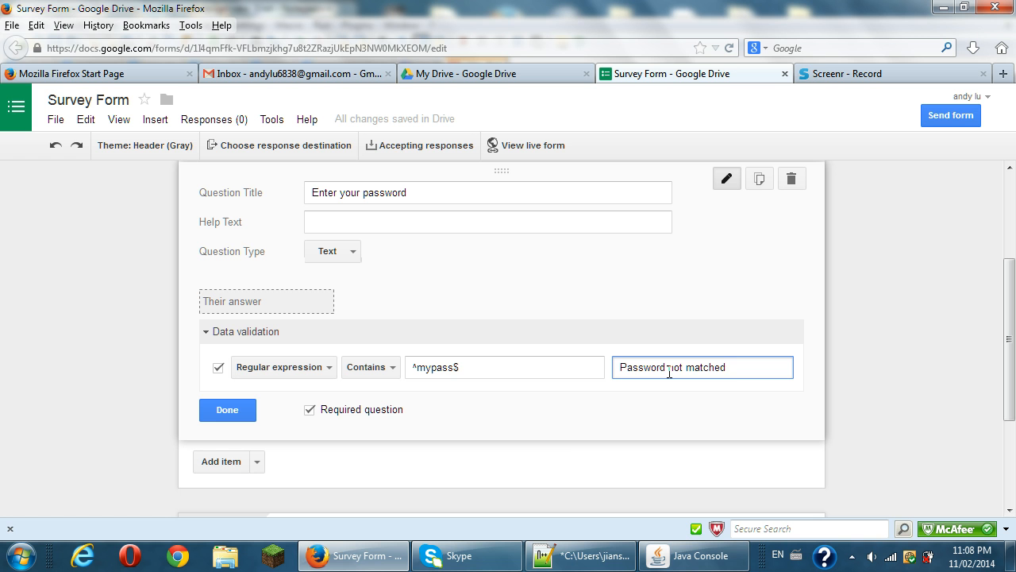
{"action": "mouse_move", "coordinate": [369, 267]}
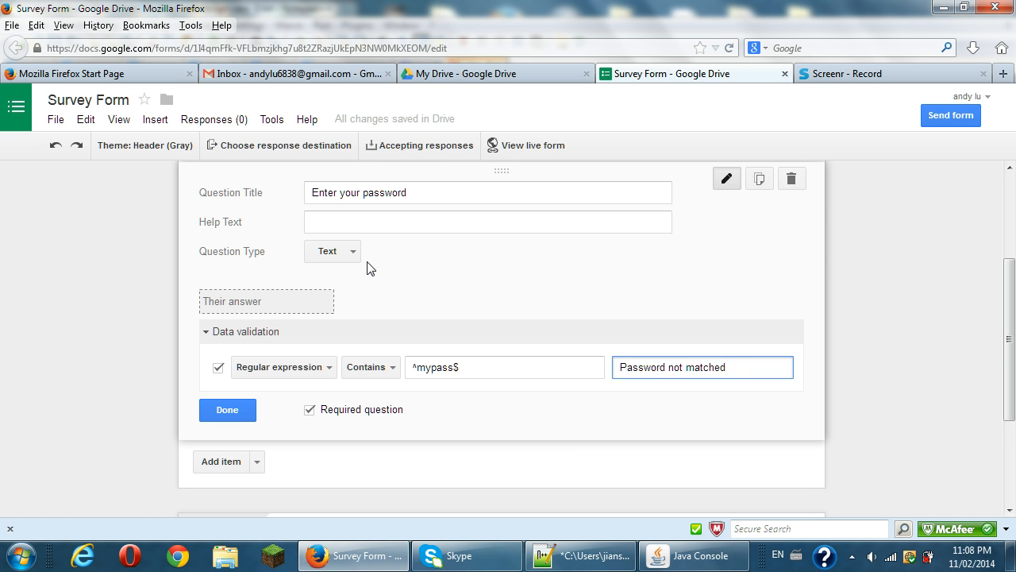
{"action": "left_click", "coordinate": [227, 410]}
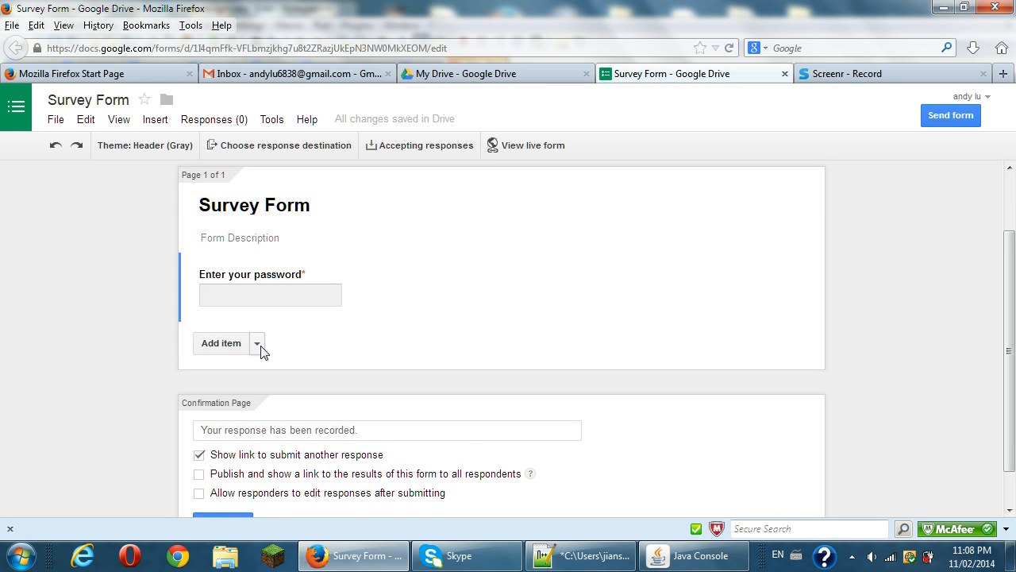
Step: Add a new Scale question from the Add item list, then switch to Notepad++
{"action": "left_click", "coordinate": [257, 343]}
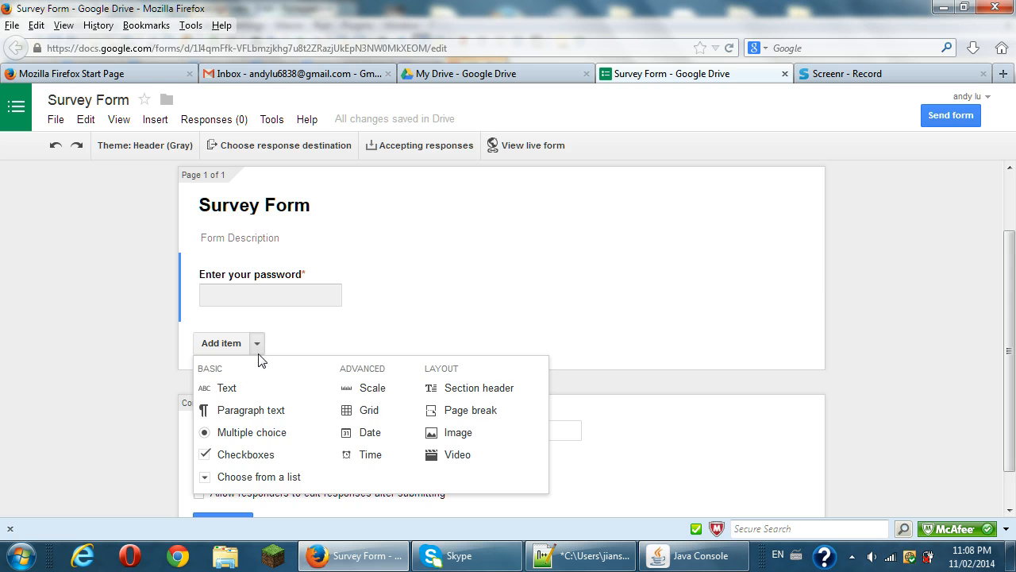
{"action": "mouse_move", "coordinate": [378, 410]}
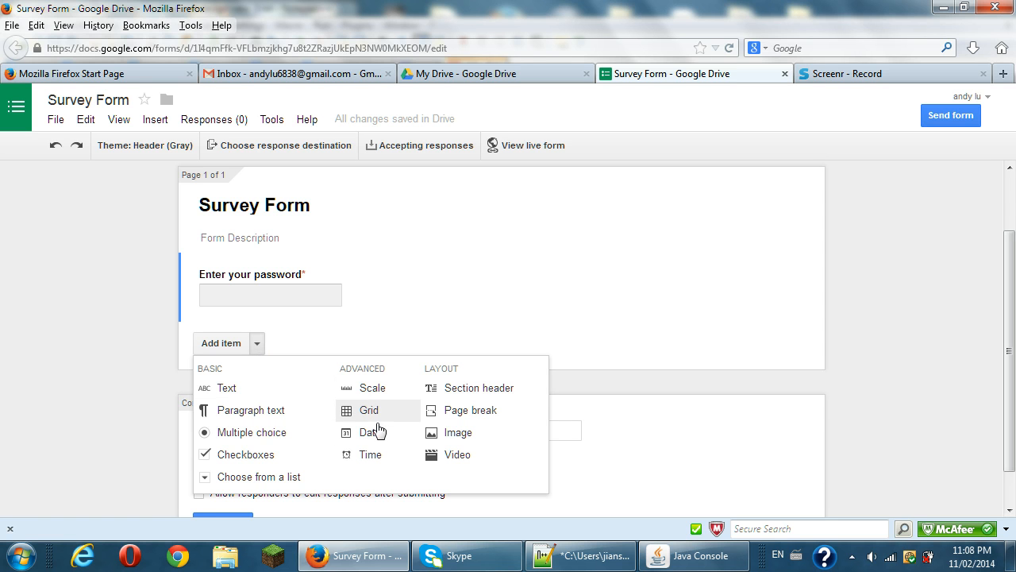
{"action": "left_click", "coordinate": [372, 388]}
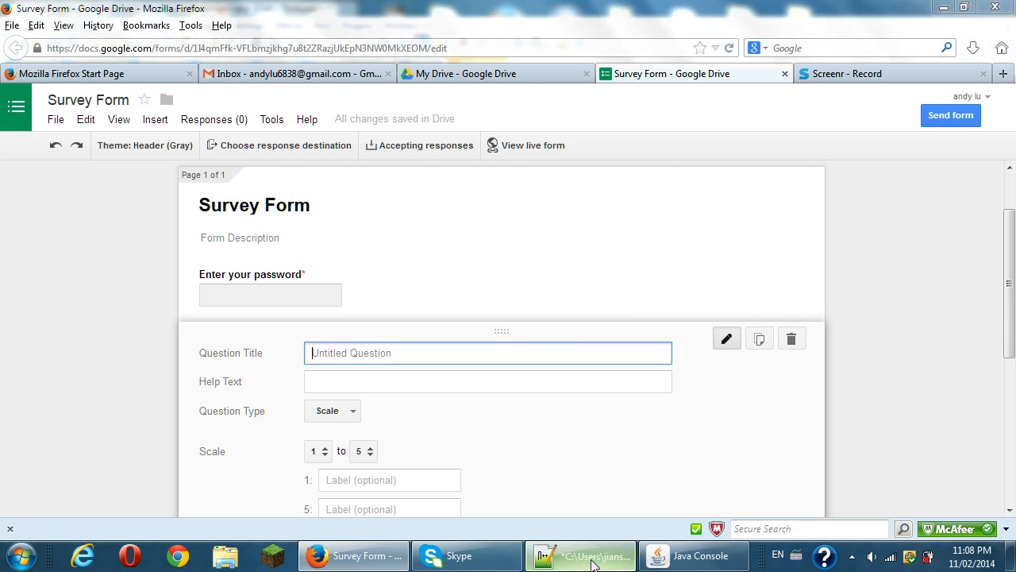
{"action": "left_click", "coordinate": [580, 555]}
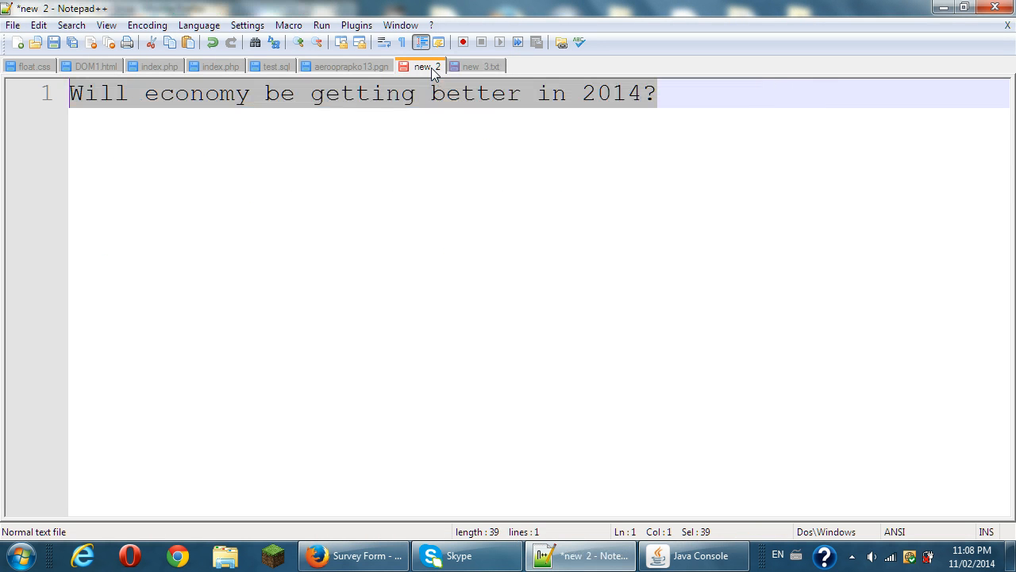
Step: Copy 'Will economy be getting better in 2014?' from the new 2 tab and return to the form
{"action": "left_click", "coordinate": [661, 93]}
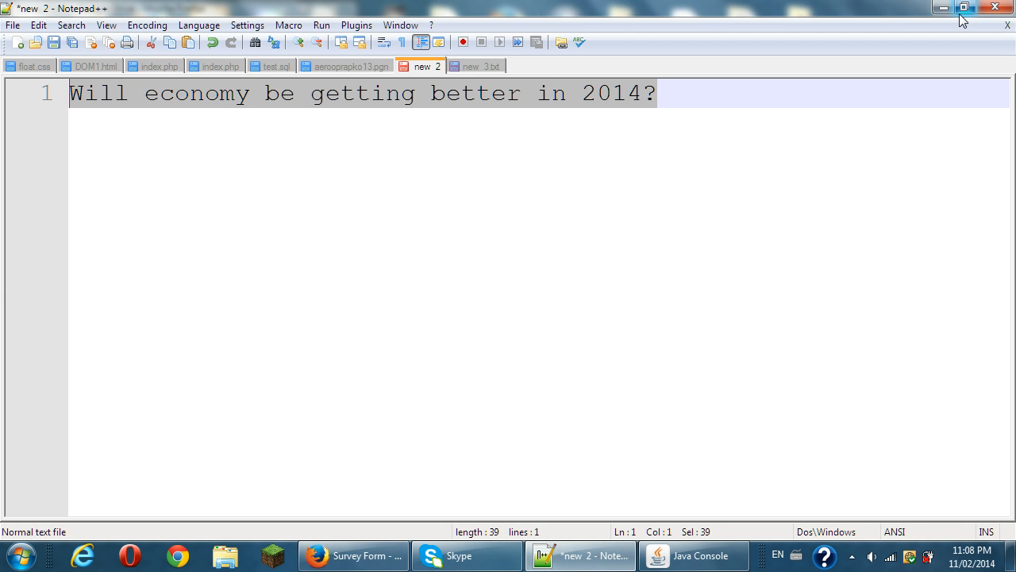
{"action": "left_click", "coordinate": [352, 555]}
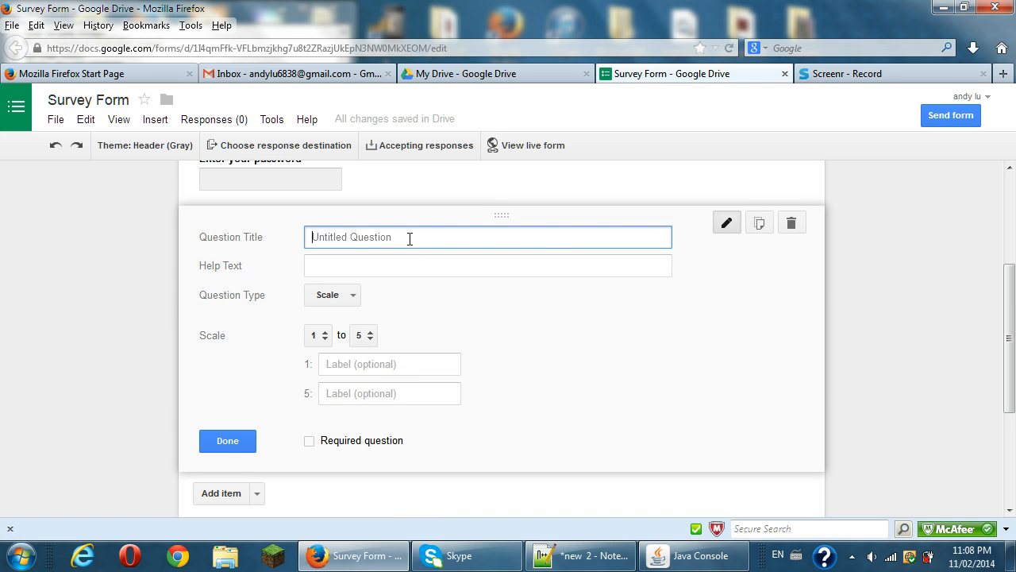
Step: Title the scale question 'Will economy be getting better in 2014?', label 1 worst and 5 better, make it required
{"action": "type", "text": "Will economy be getting better in 2014?"}
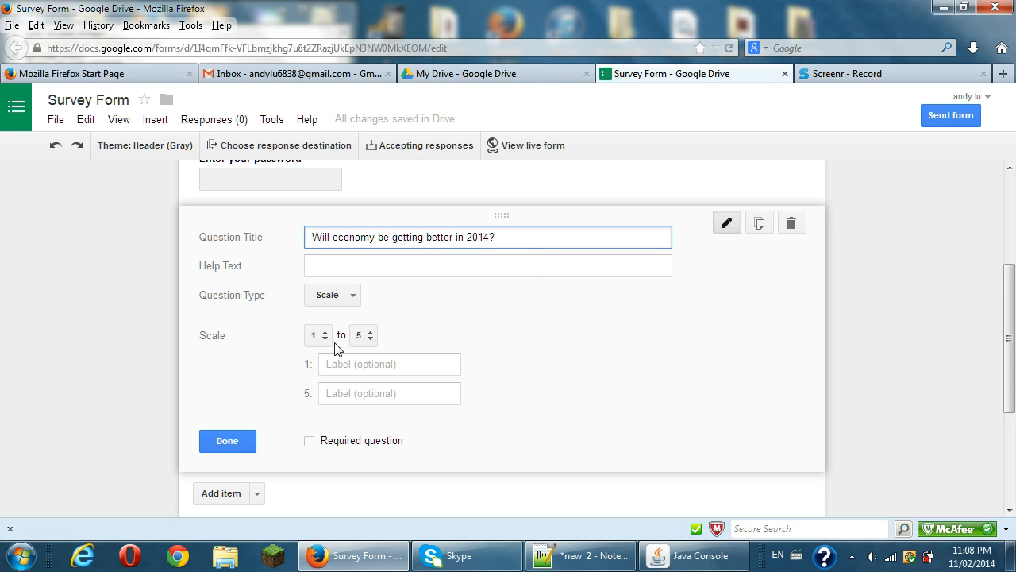
{"action": "left_click", "coordinate": [390, 364]}
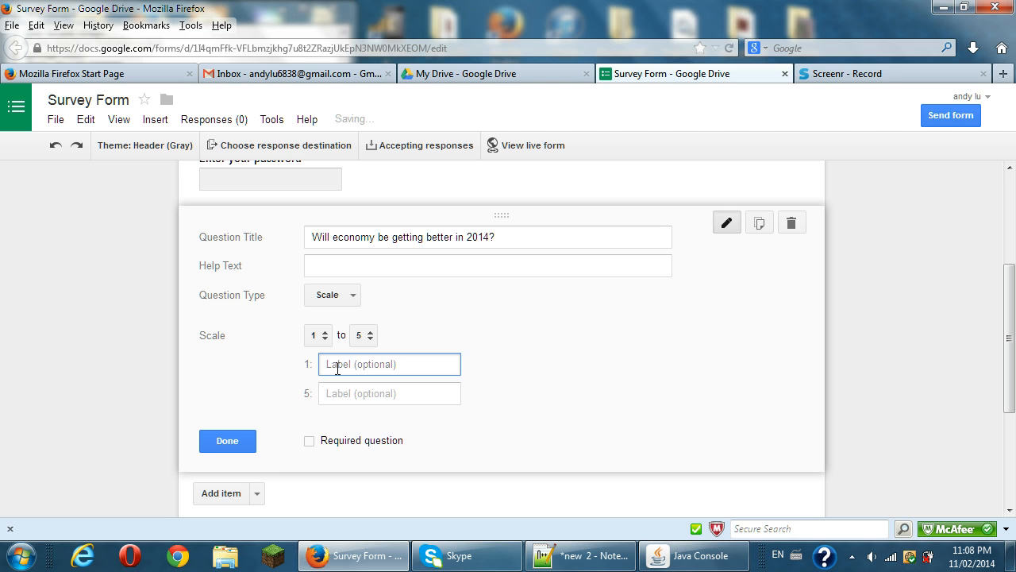
{"action": "type", "text": "worst"}
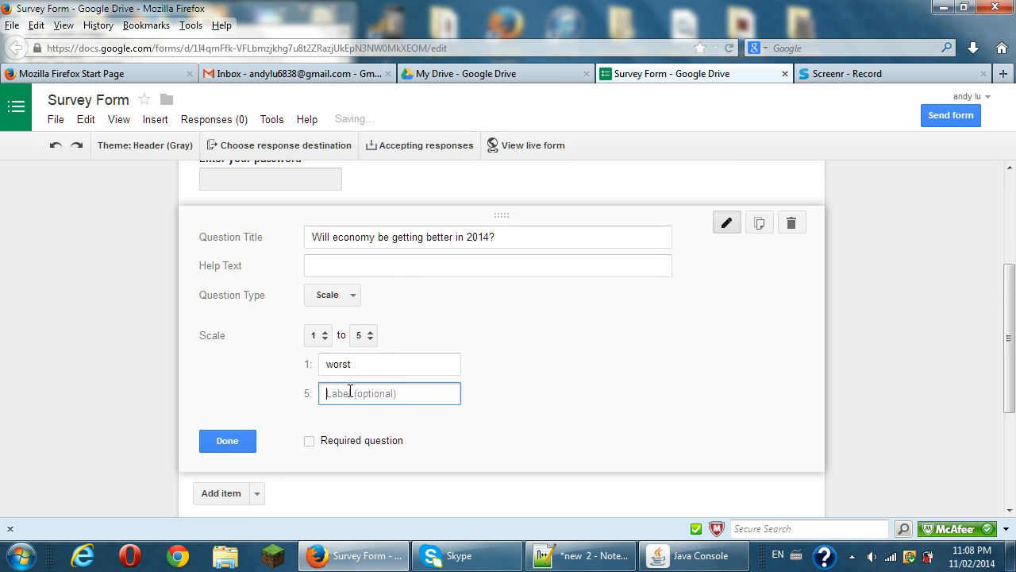
{"action": "type", "text": "better"}
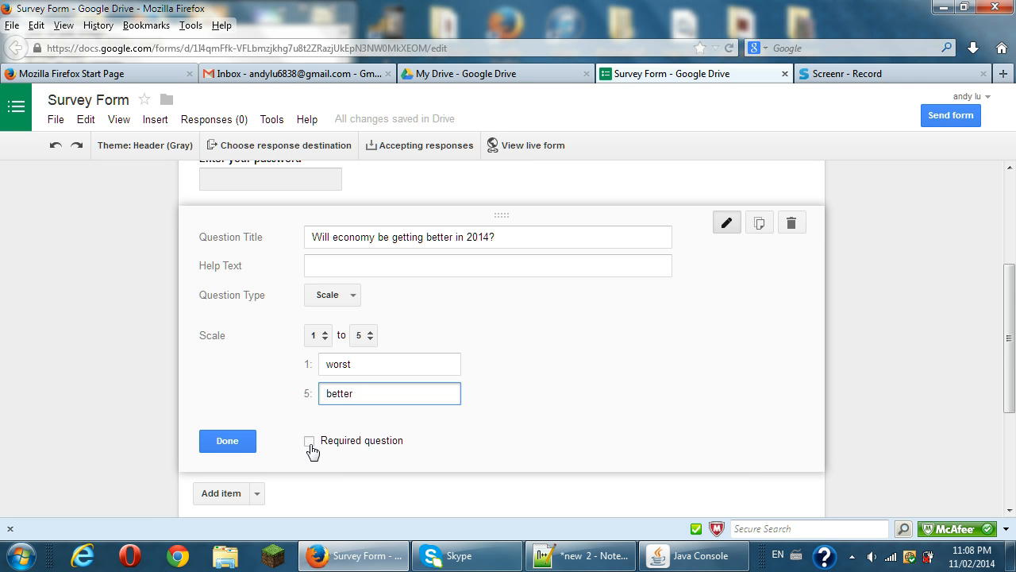
{"action": "left_click", "coordinate": [227, 440]}
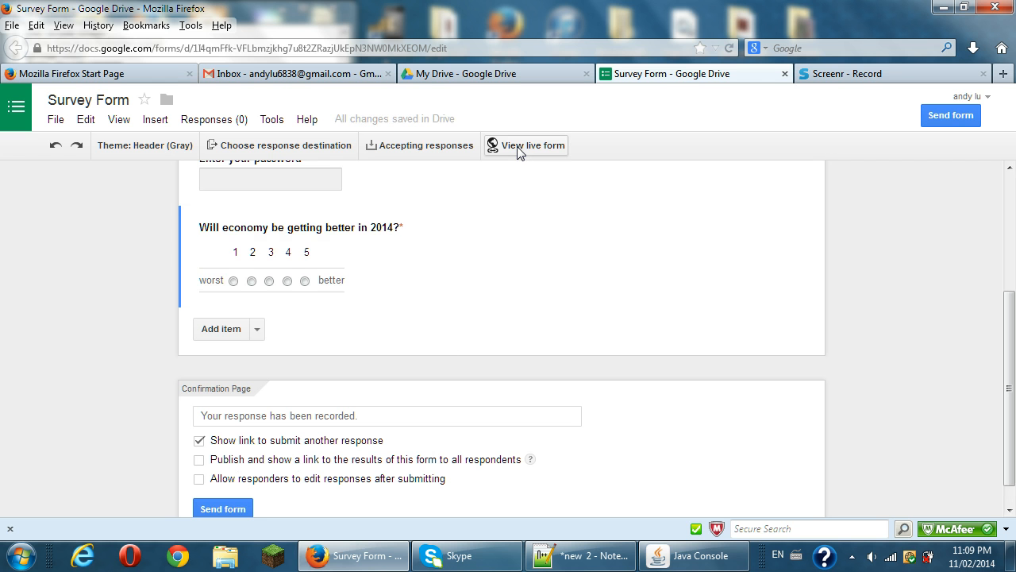
Step: Submit the live form with the wrong password 'test' and see it rejected
{"action": "left_click", "coordinate": [526, 146]}
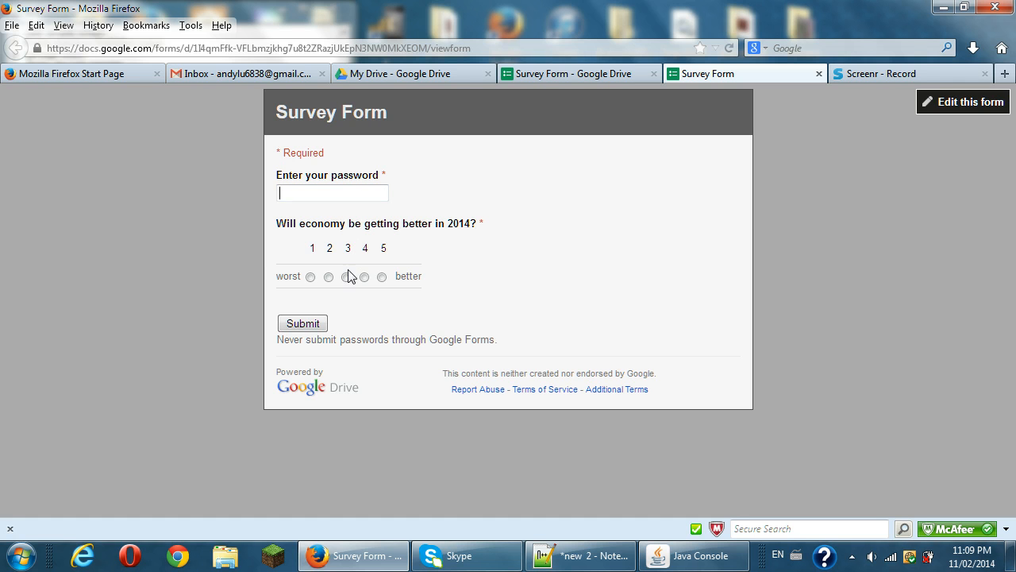
{"action": "left_click", "coordinate": [310, 276]}
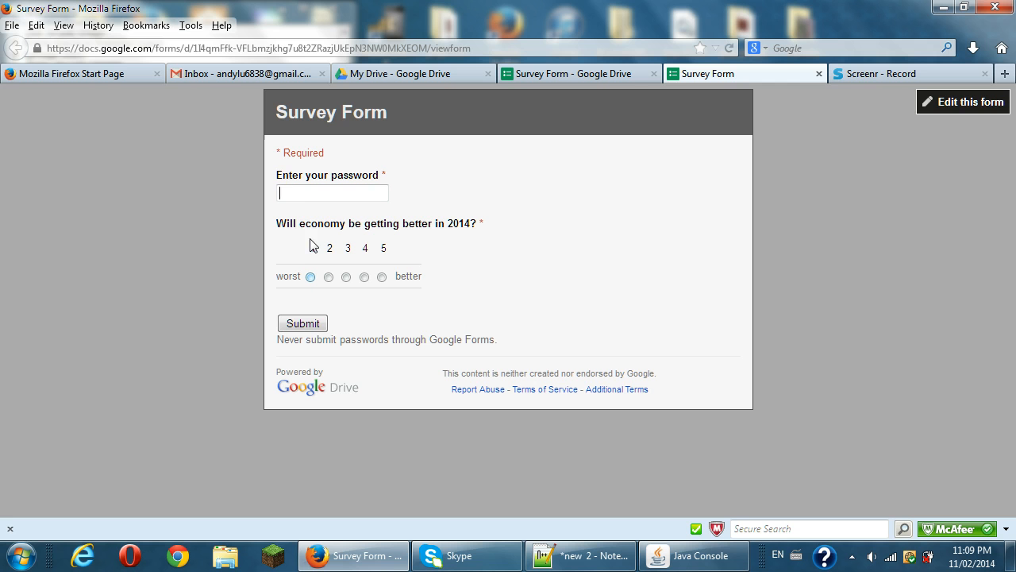
{"action": "type", "text": "test"}
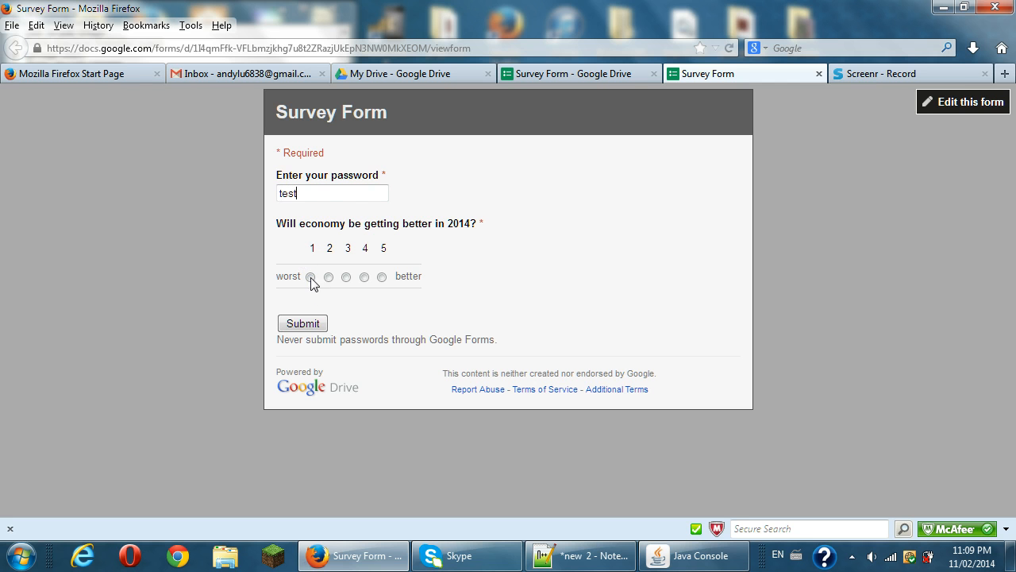
{"action": "left_click", "coordinate": [303, 323]}
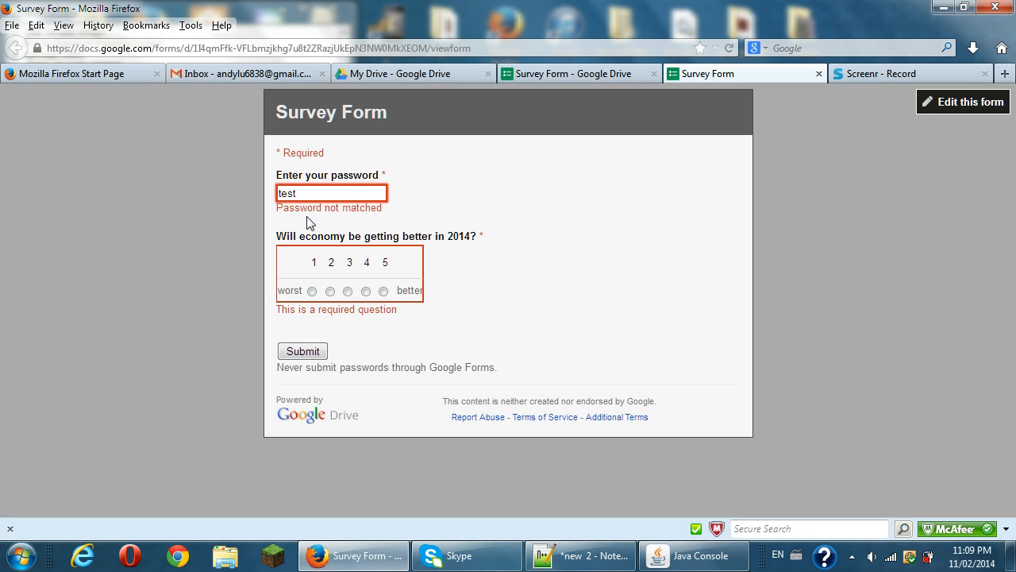
{"action": "mouse_move", "coordinate": [374, 222]}
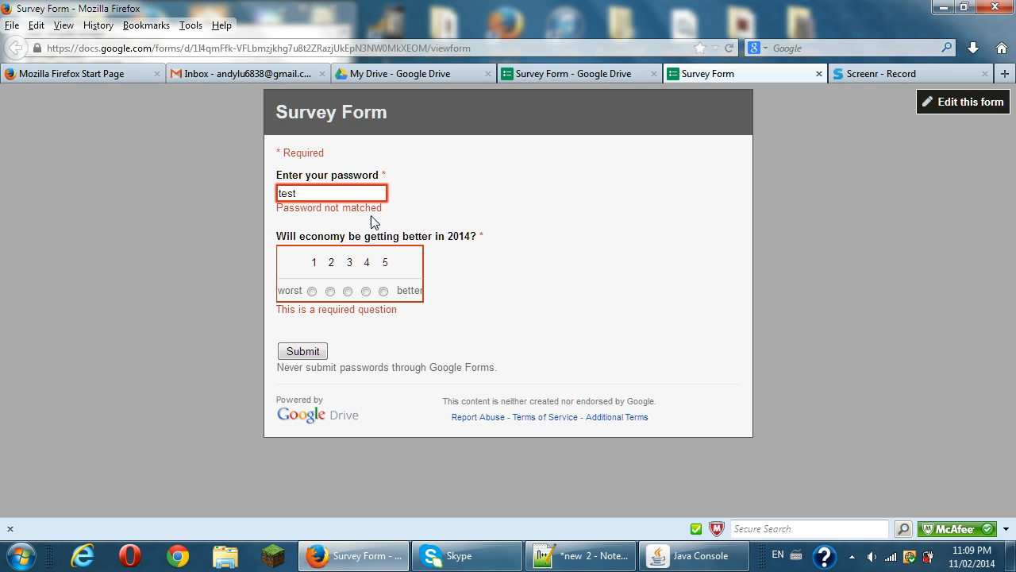
{"action": "mouse_move", "coordinate": [401, 214]}
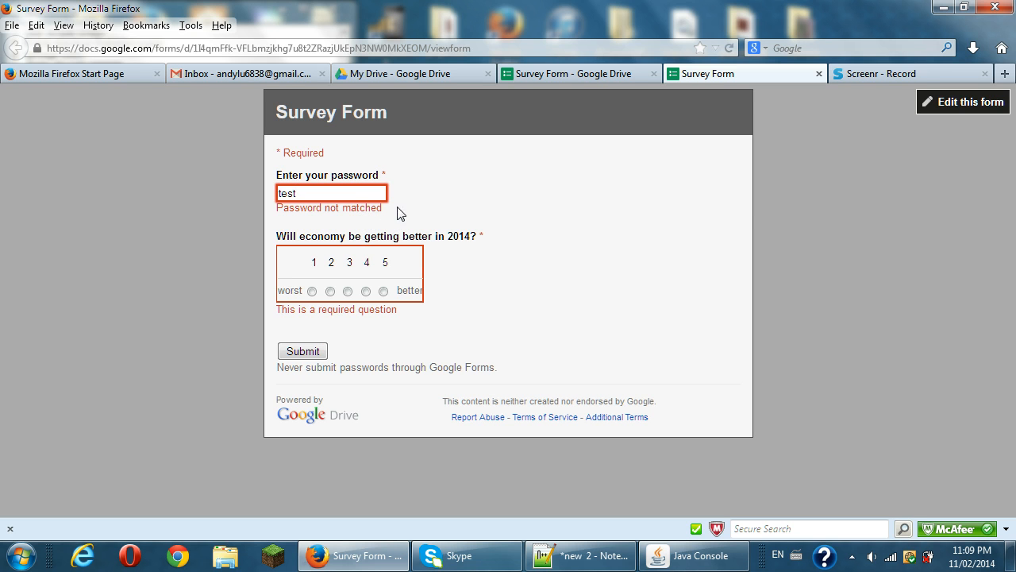
{"action": "mouse_move", "coordinate": [354, 196]}
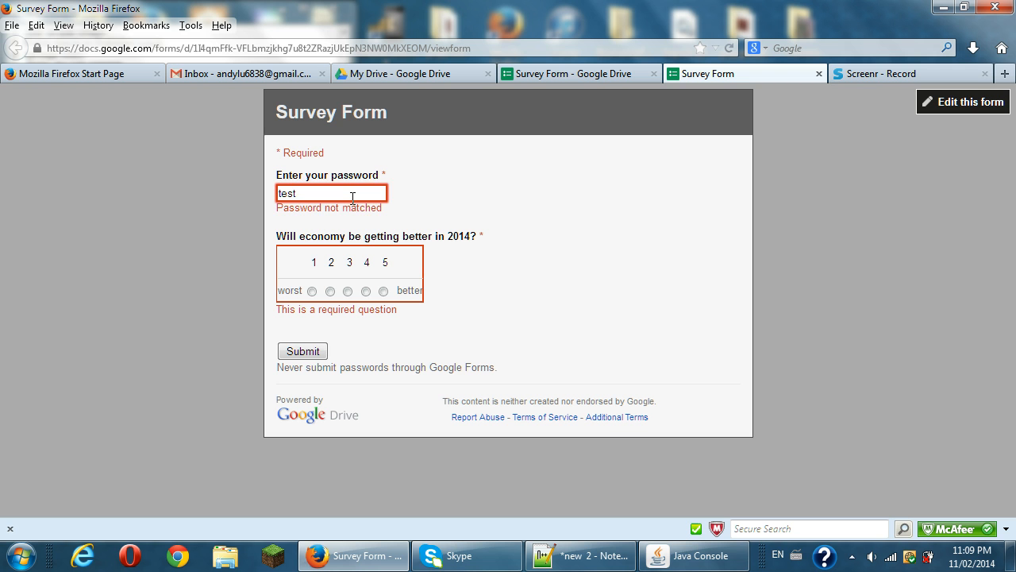
{"action": "type", "text": "my"}
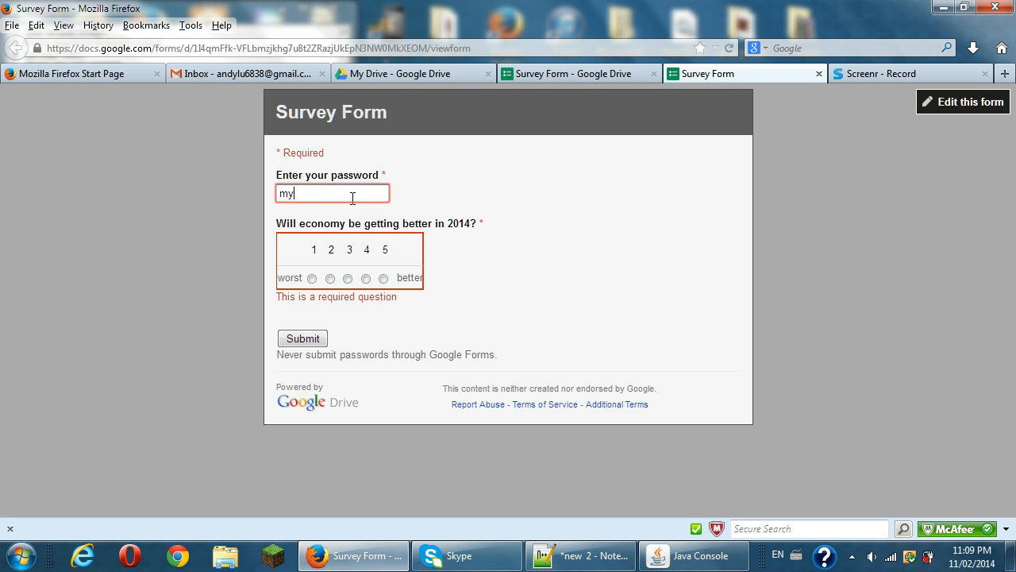
{"action": "type", "text": "pass"}
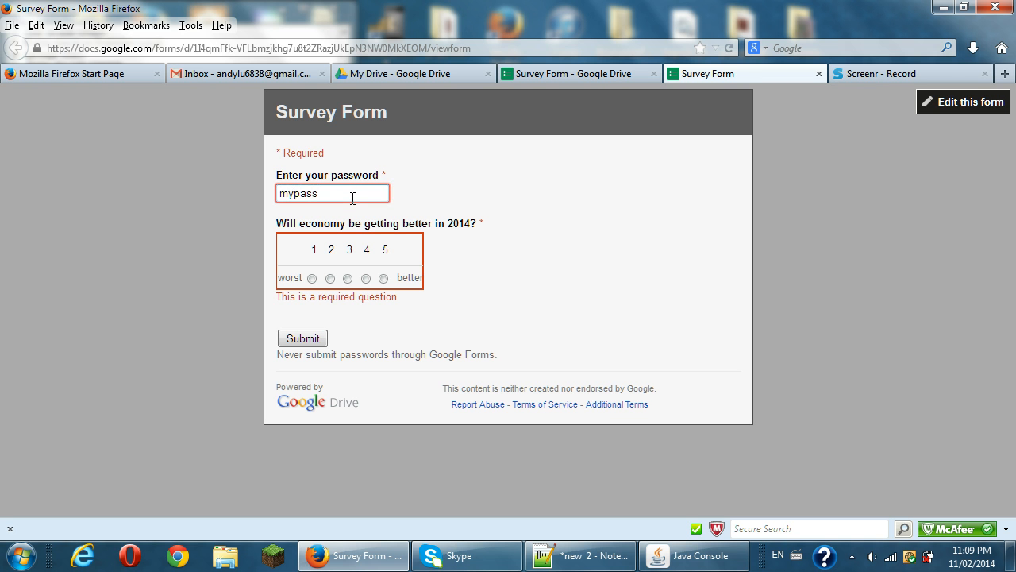
{"action": "left_click", "coordinate": [347, 279]}
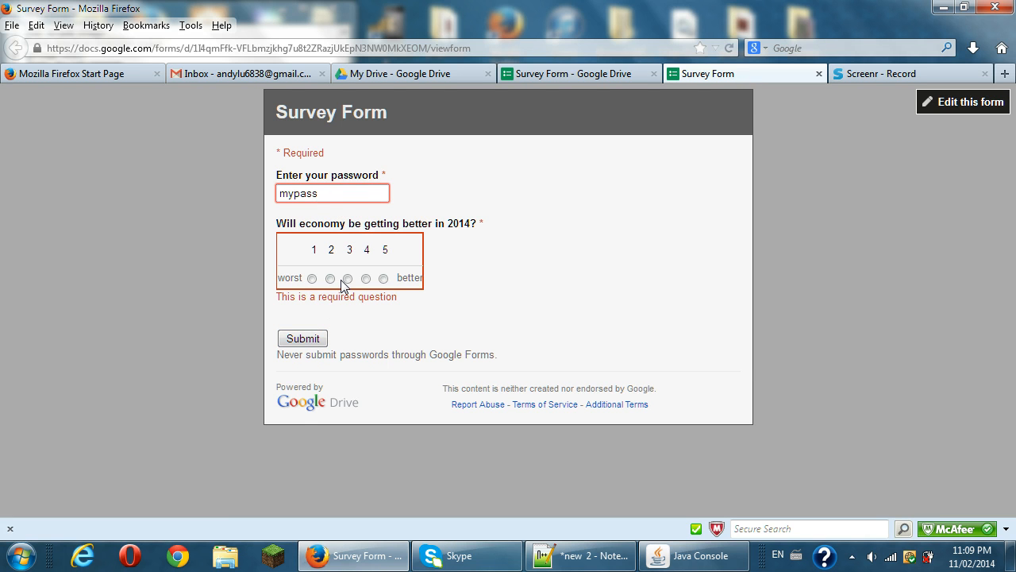
{"action": "left_click", "coordinate": [347, 278]}
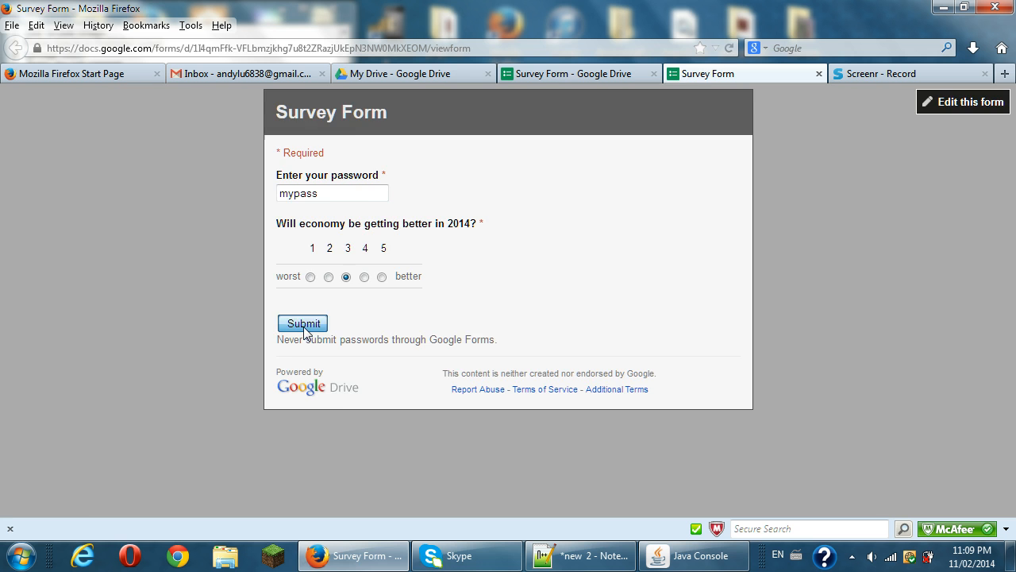
{"action": "left_click", "coordinate": [303, 323]}
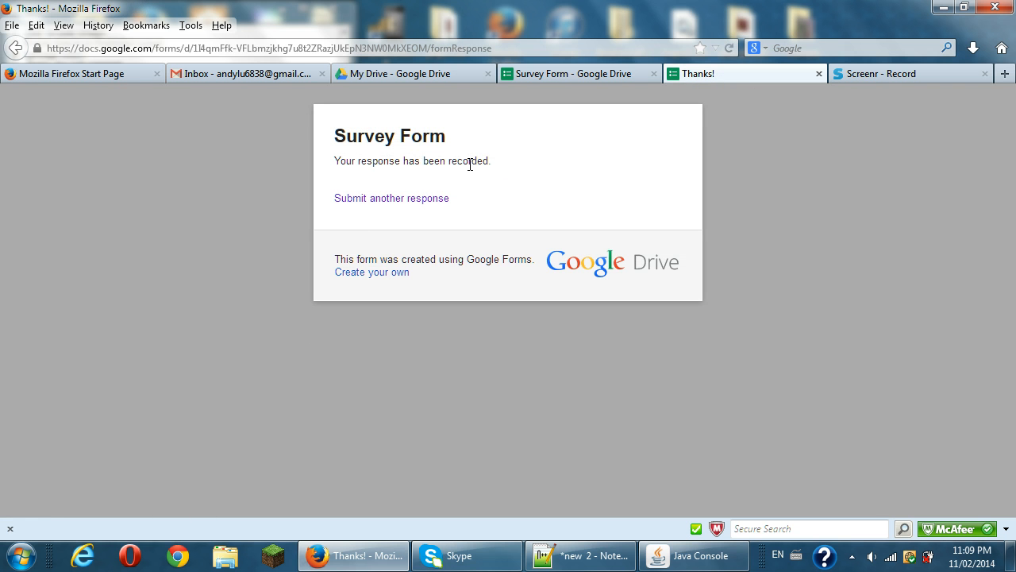
{"action": "mouse_move", "coordinate": [501, 417]}
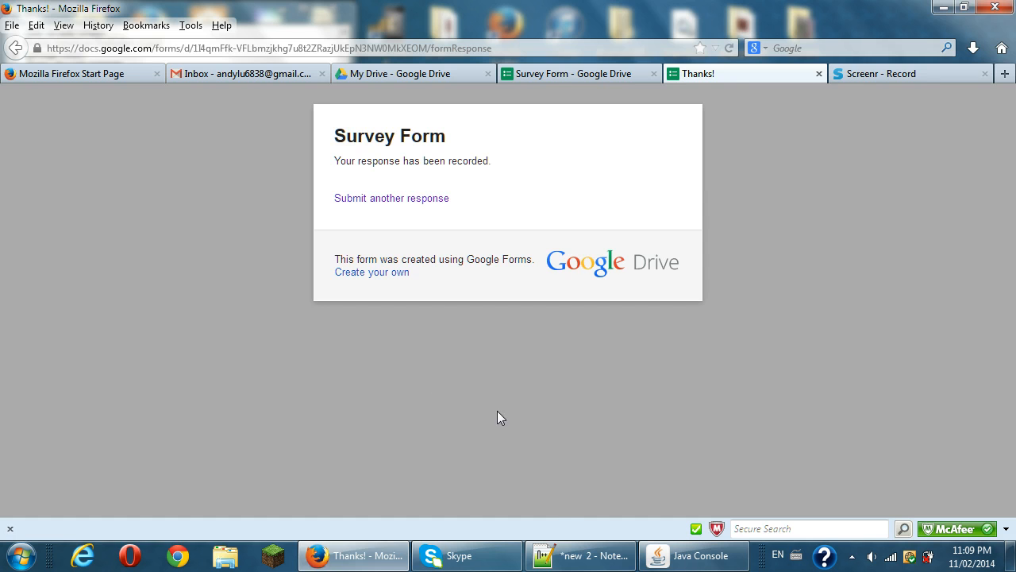
{"action": "left_click", "coordinate": [581, 555]}
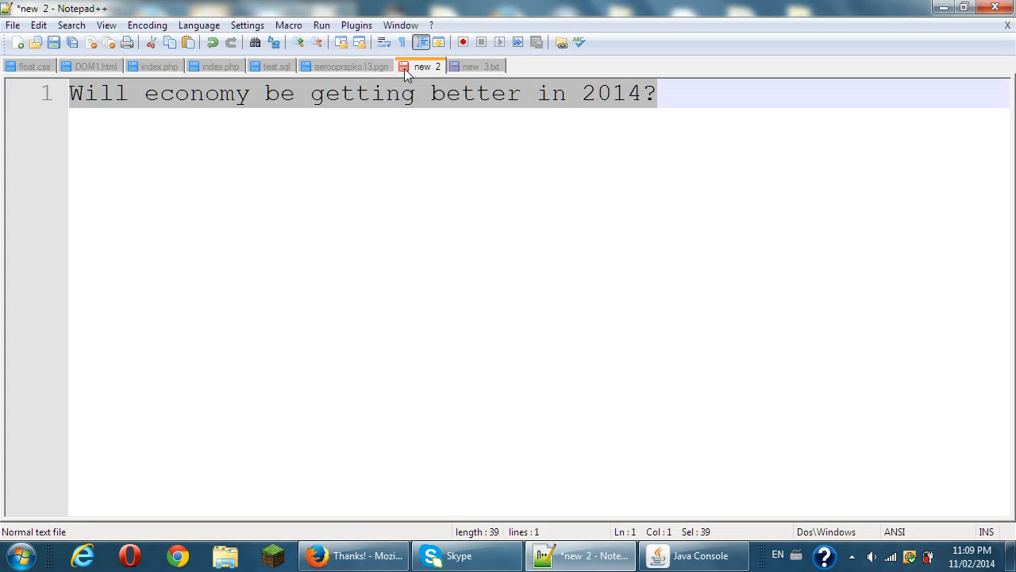
{"action": "left_click", "coordinate": [476, 66]}
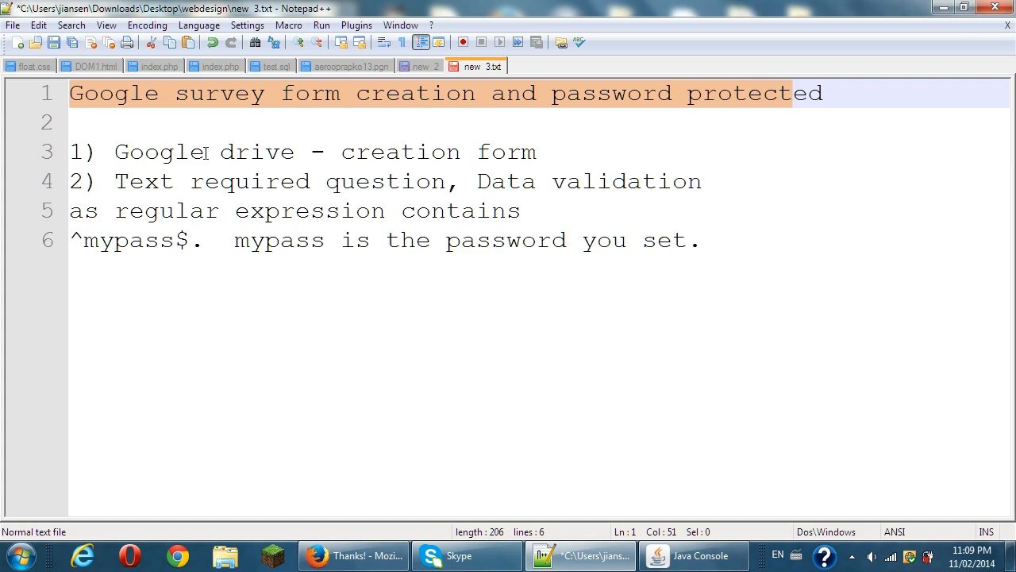
{"action": "left_click_drag", "start_coordinate": [115, 151], "coordinate": [280, 152]}
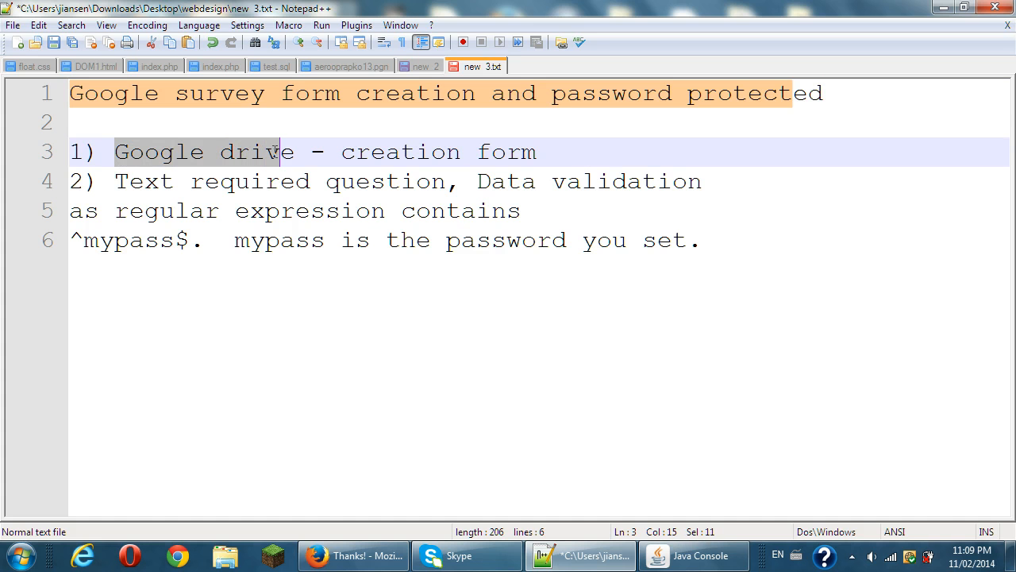
{"action": "mouse_move", "coordinate": [374, 151]}
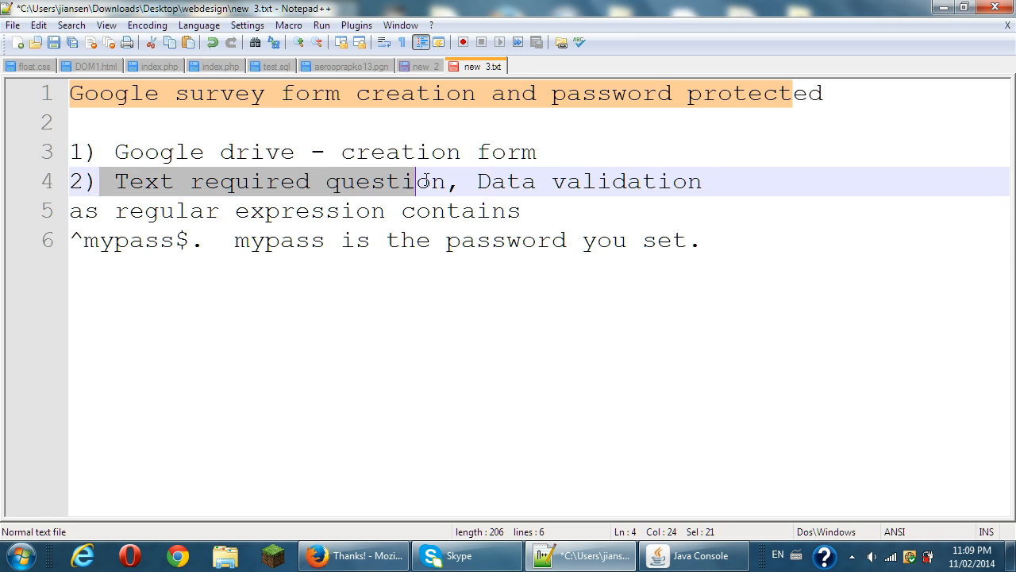
{"action": "left_click_drag", "start_coordinate": [417, 181], "coordinate": [689, 181]}
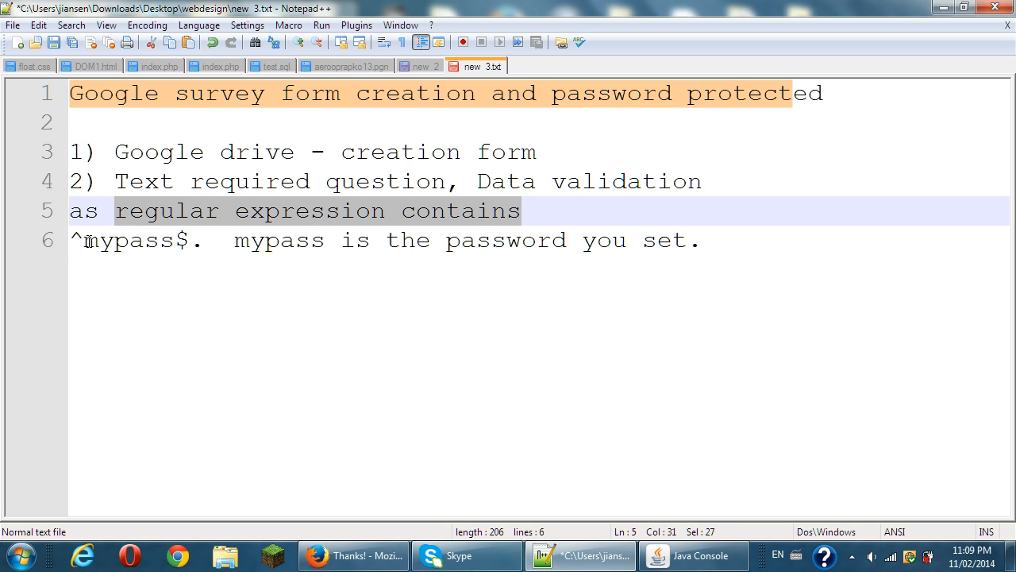
{"action": "double_click", "coordinate": [127, 240]}
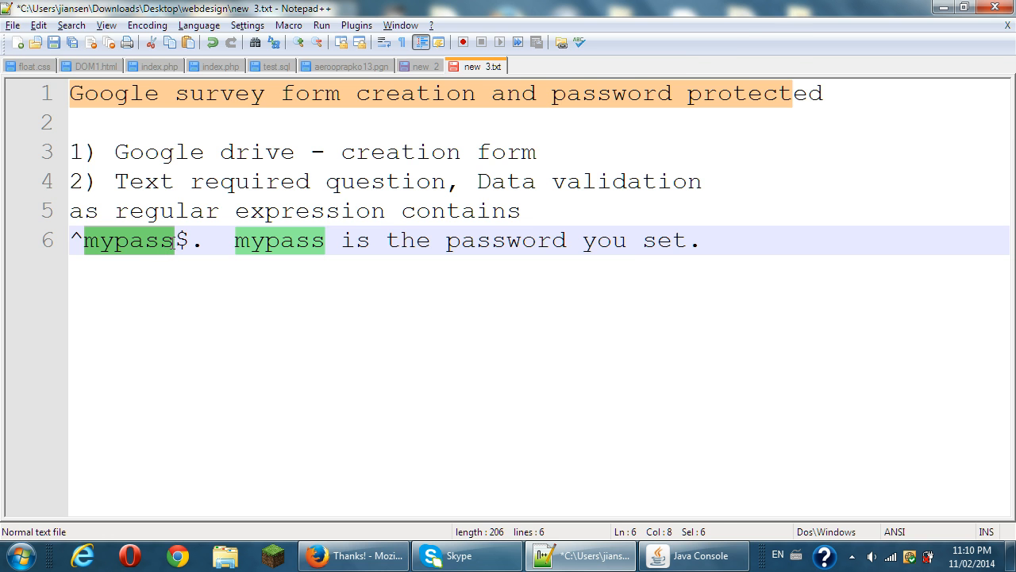
{"action": "left_click", "coordinate": [353, 555]}
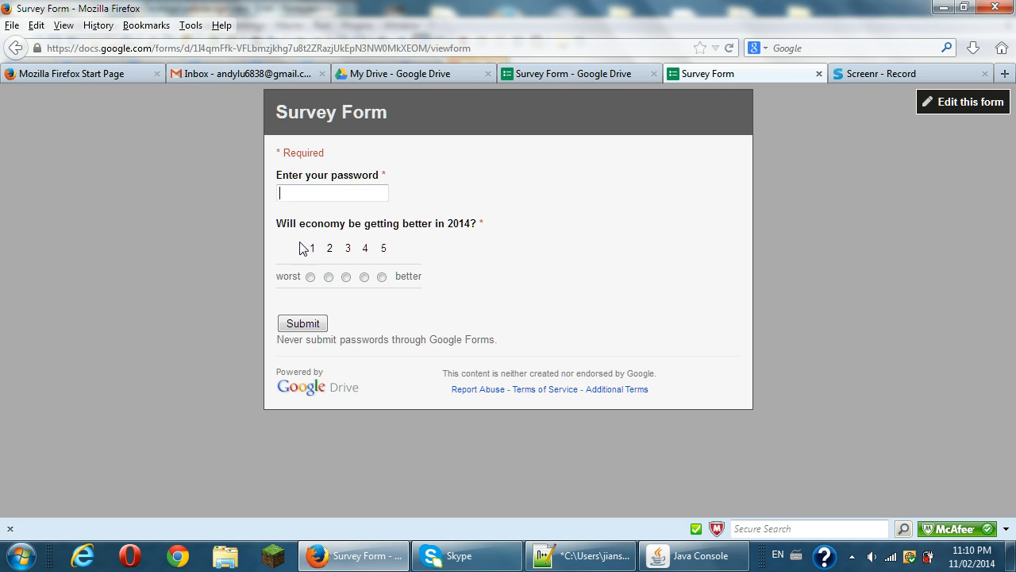
{"action": "mouse_move", "coordinate": [343, 215]}
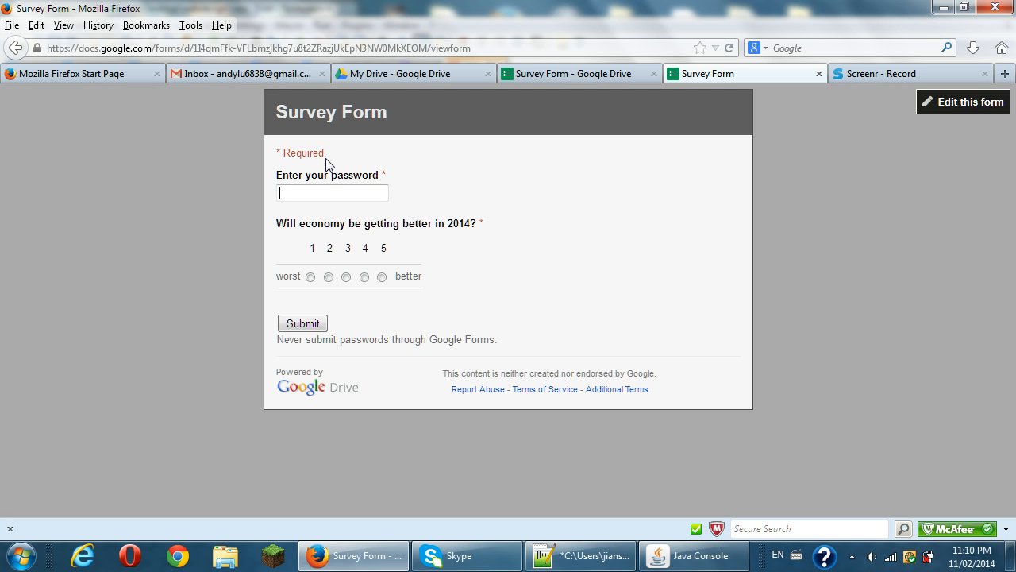
Step: Return from the live form to the Survey Form editor tab
{"action": "left_click", "coordinate": [332, 193]}
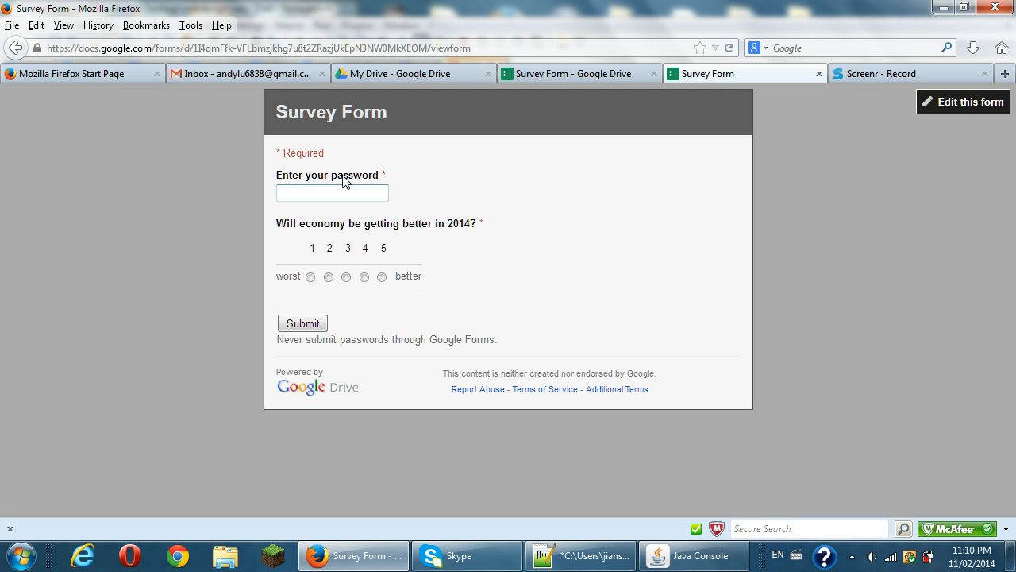
{"action": "left_click", "coordinate": [963, 101]}
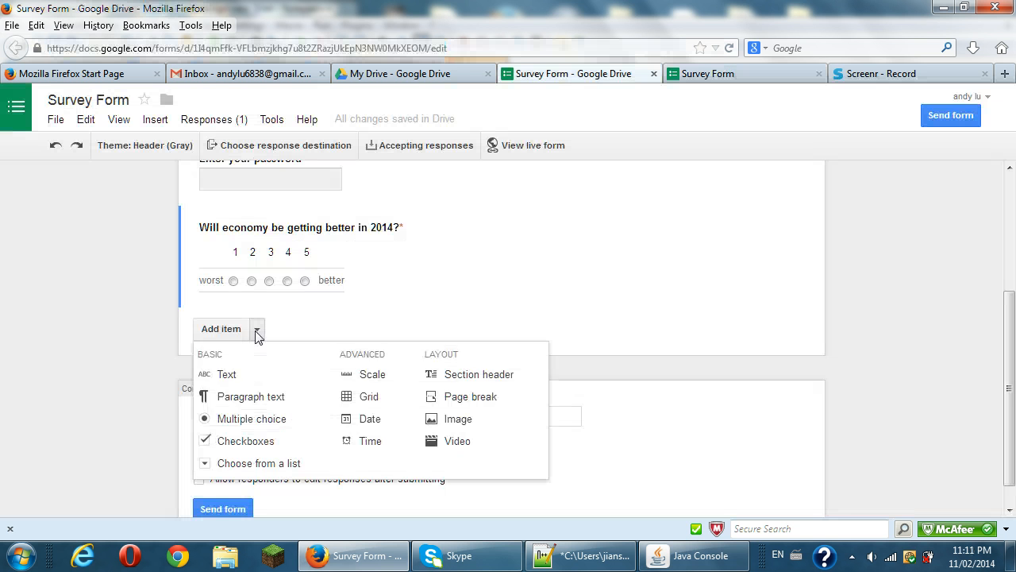
{"action": "mouse_move", "coordinate": [249, 396]}
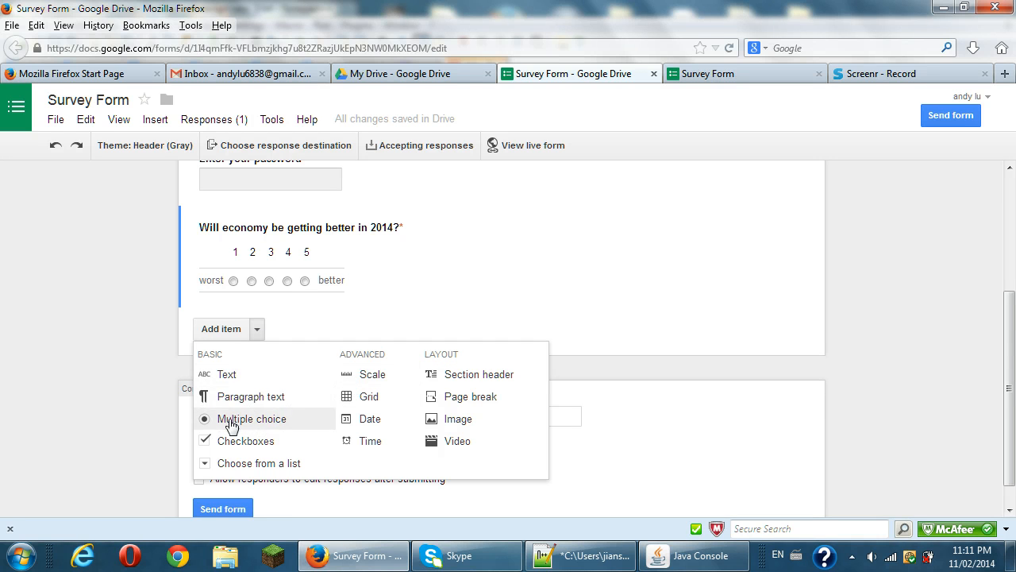
{"action": "mouse_move", "coordinate": [272, 431]}
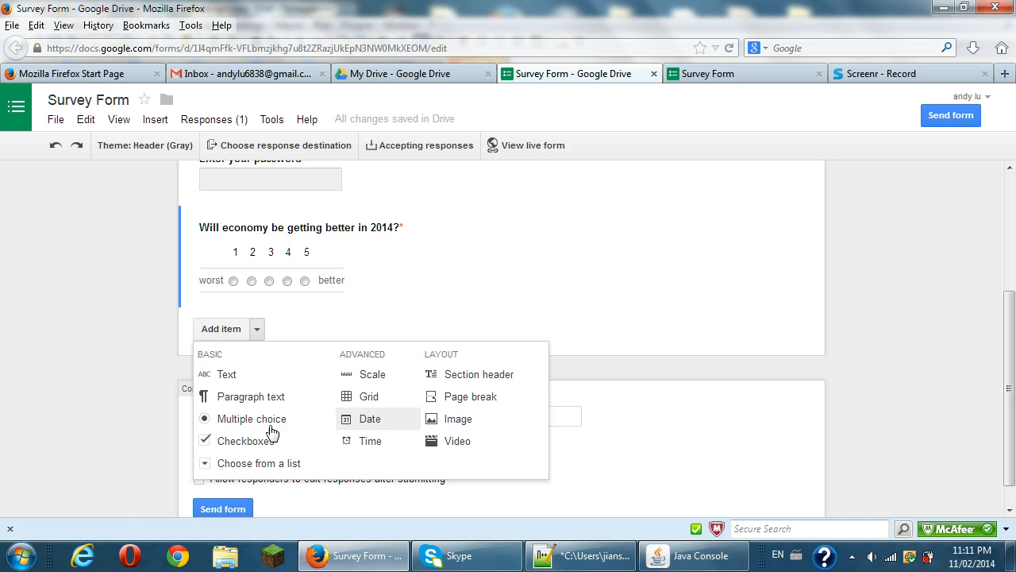
{"action": "mouse_move", "coordinate": [332, 327]}
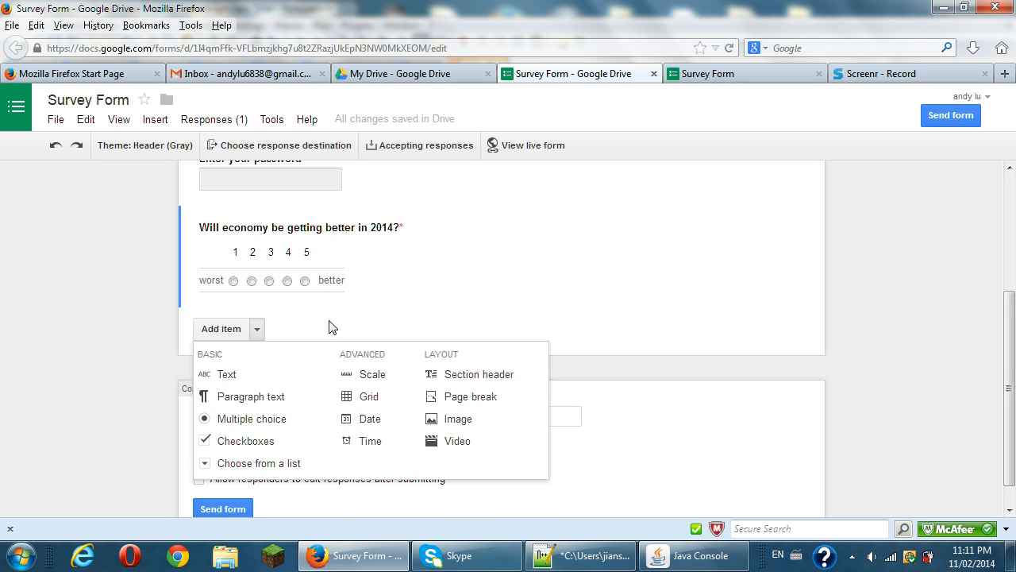